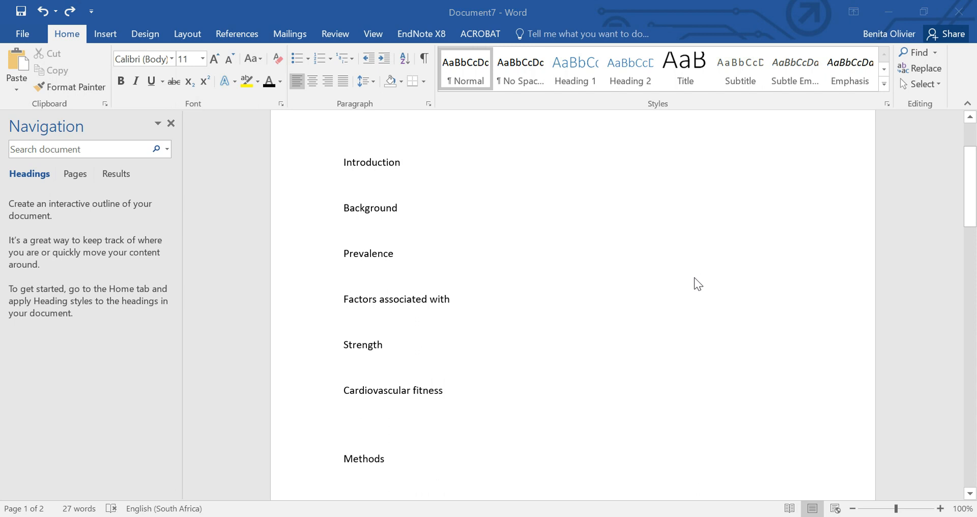
mouse_move(683, 277)
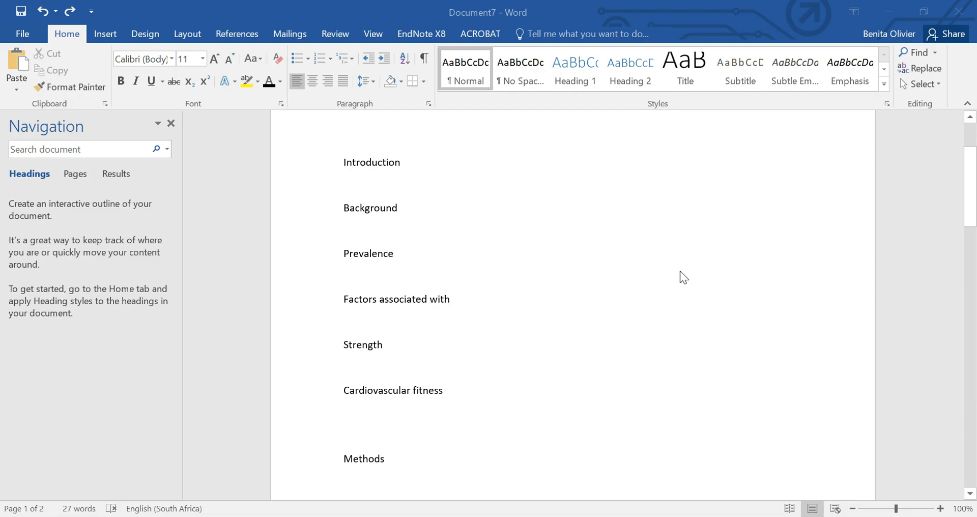
mouse_move(677, 274)
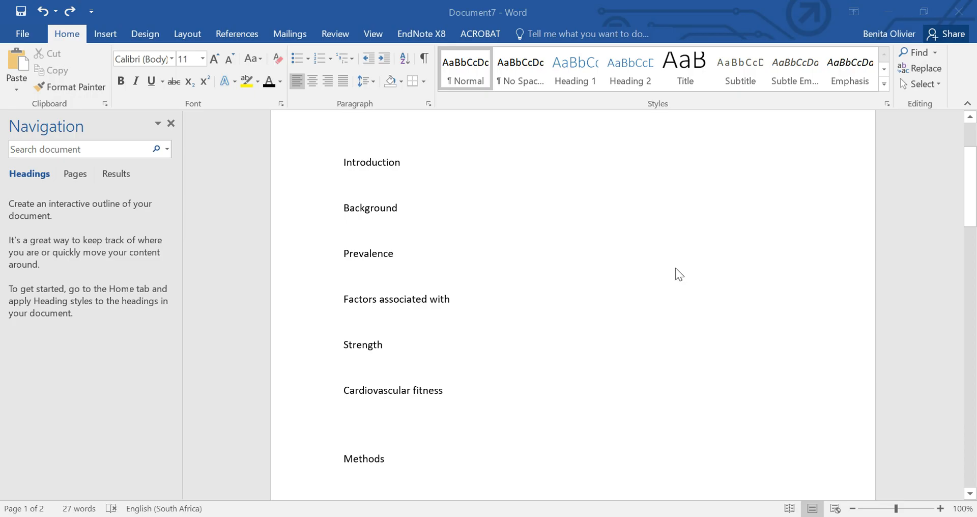
mouse_move(382, 95)
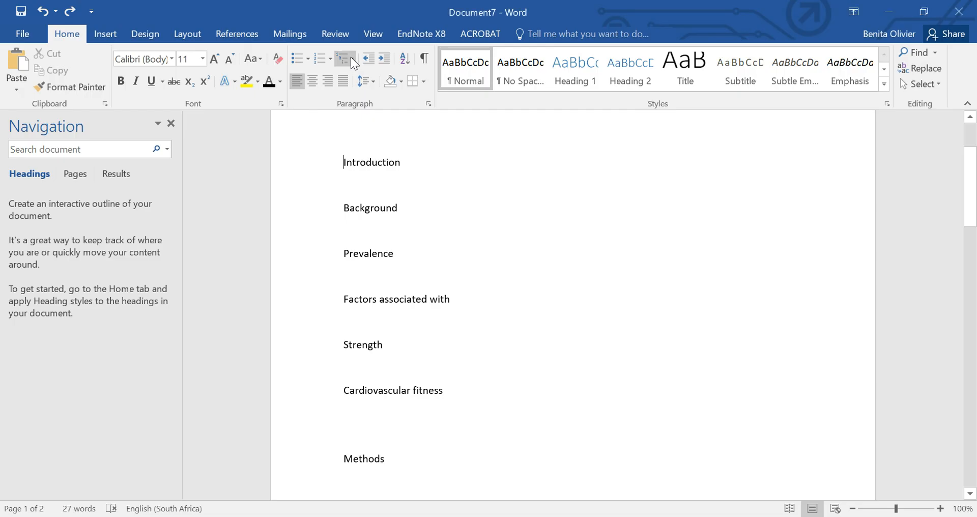
- Apply the 1/1.1/1.1.1 multilevel list so Introduction reads '1 Introduction', then reopen the list gallery
click(343, 59)
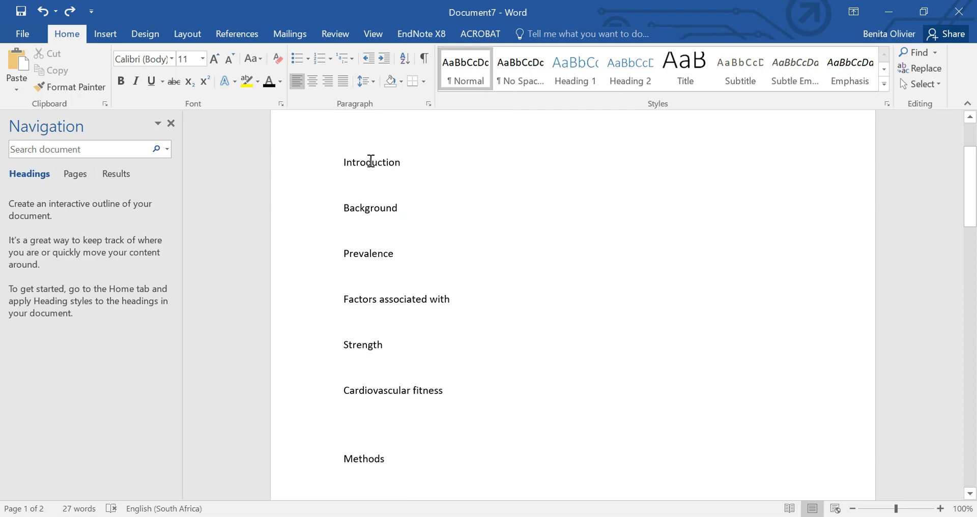
scroll(down, 3)
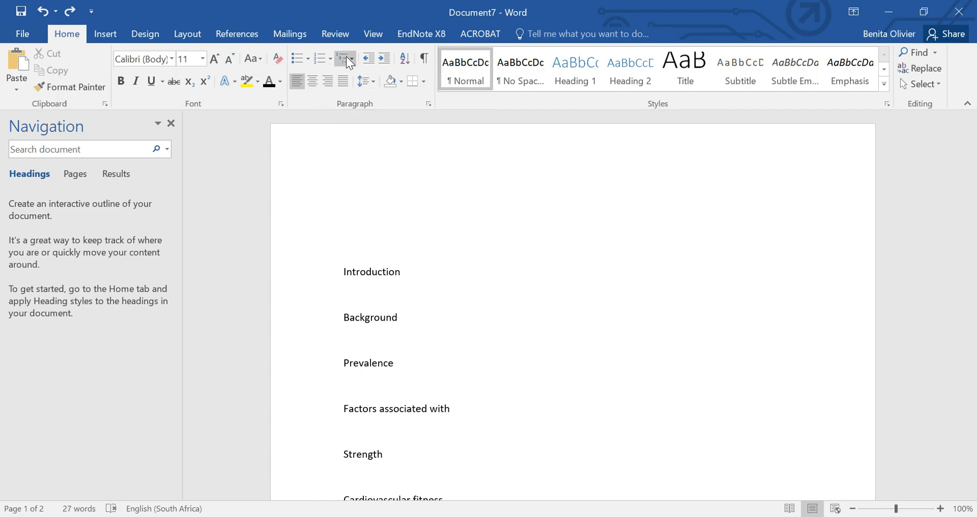
mouse_move(345, 59)
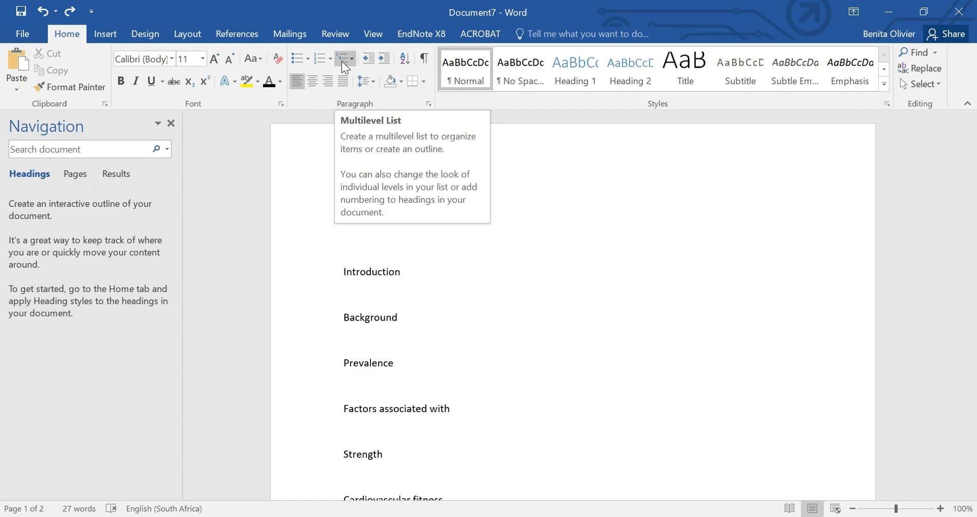
click(343, 61)
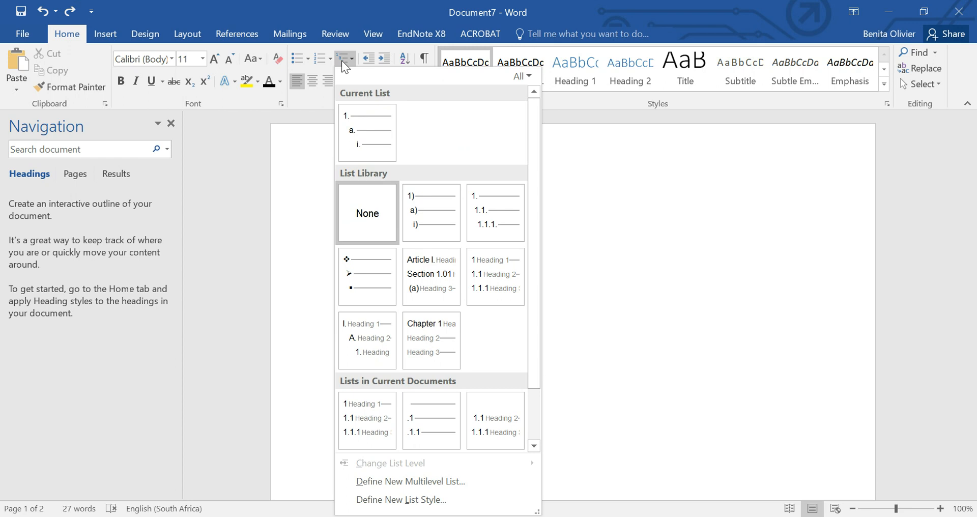
mouse_move(495, 211)
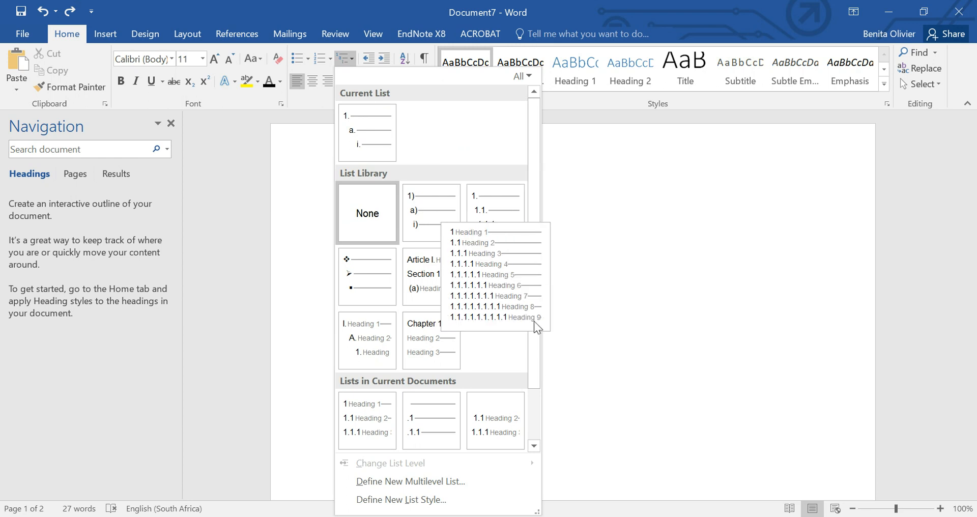
mouse_move(492, 289)
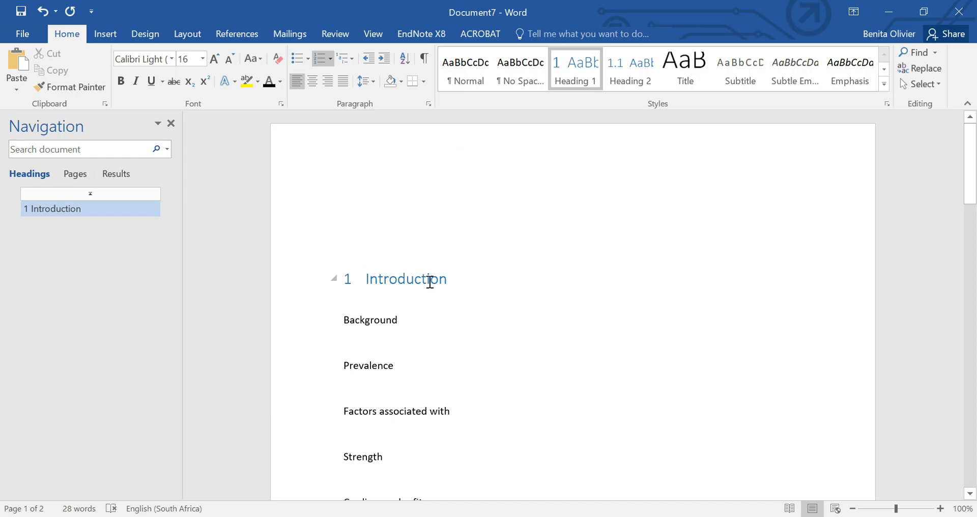
click(365, 278)
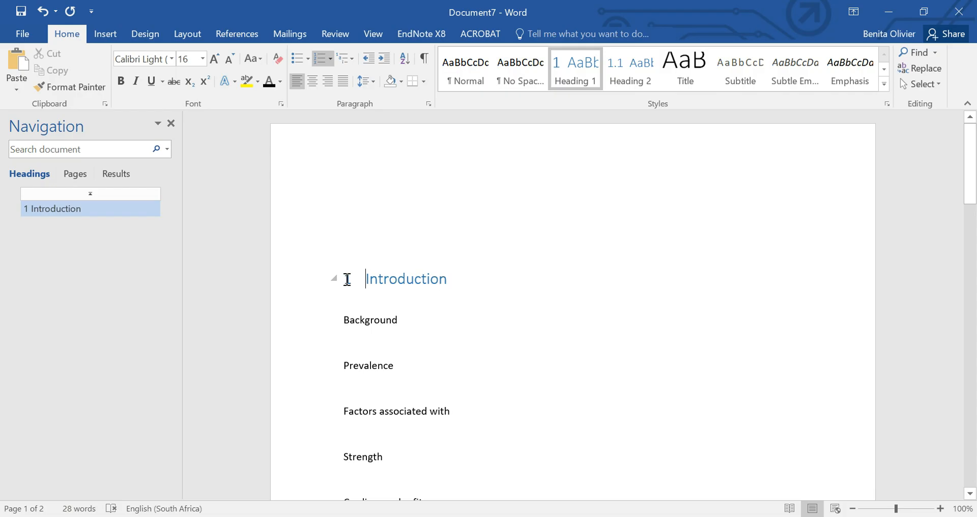
click(341, 58)
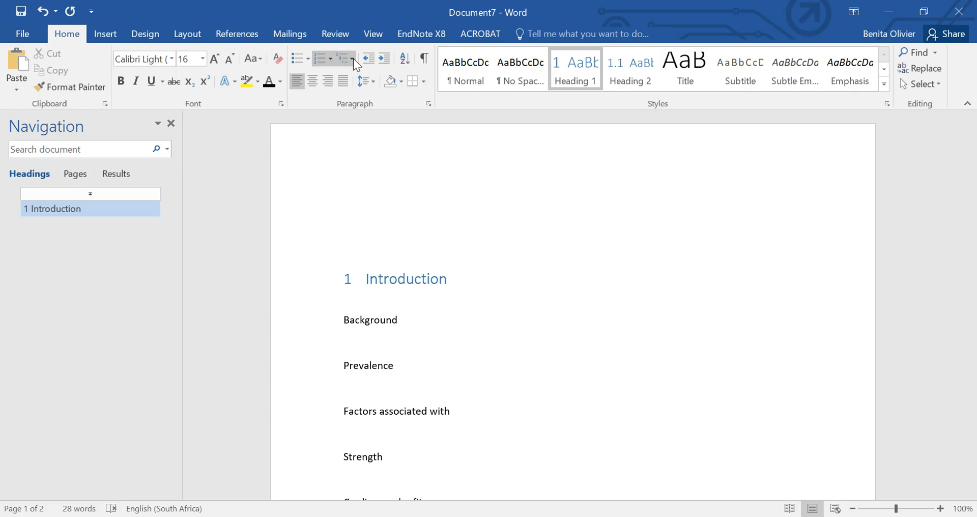
mouse_move(354, 59)
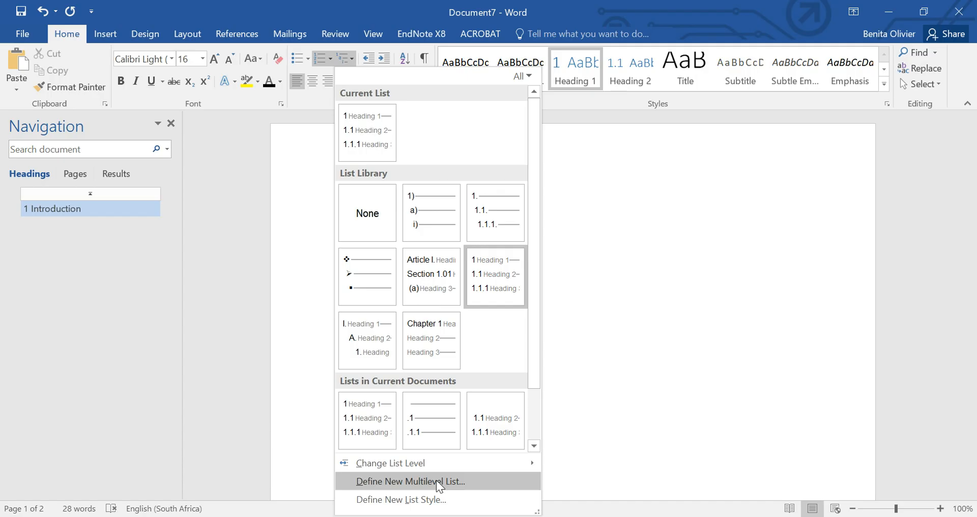
- Define a new list numbering level 1 'Chapter 1', with zero indent and a following space
click(410, 481)
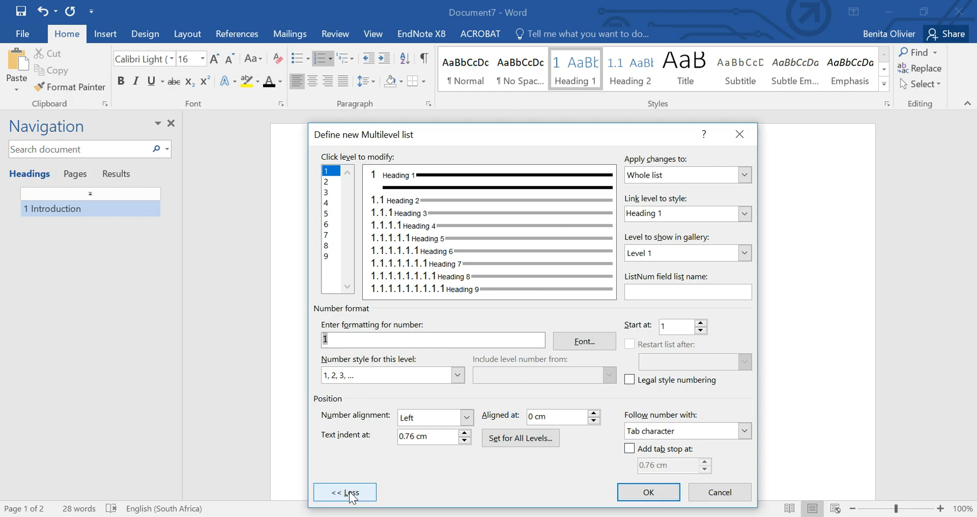
click(344, 492)
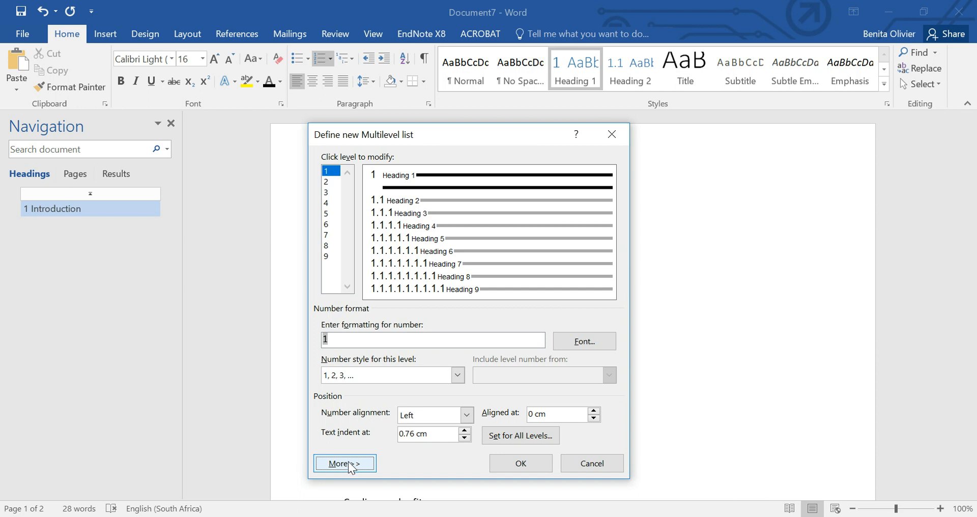
click(344, 462)
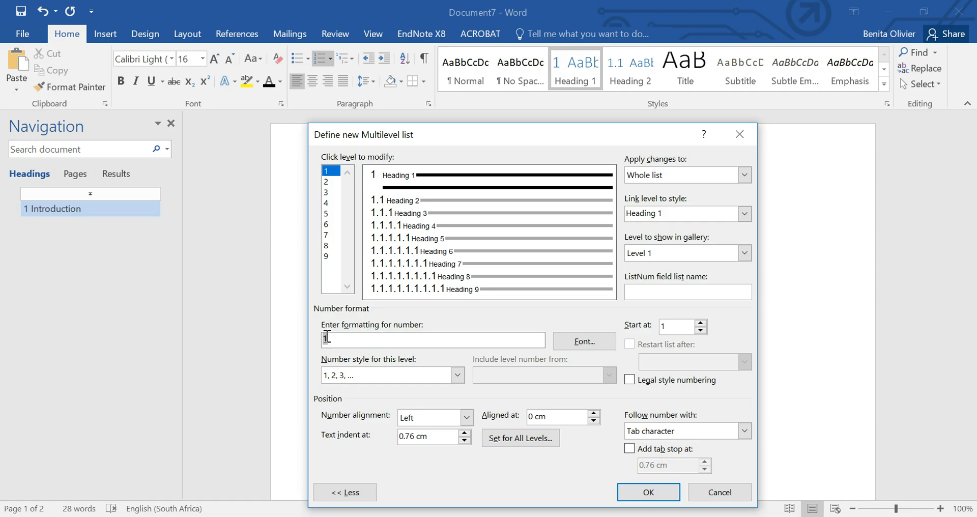
text(Chapter)
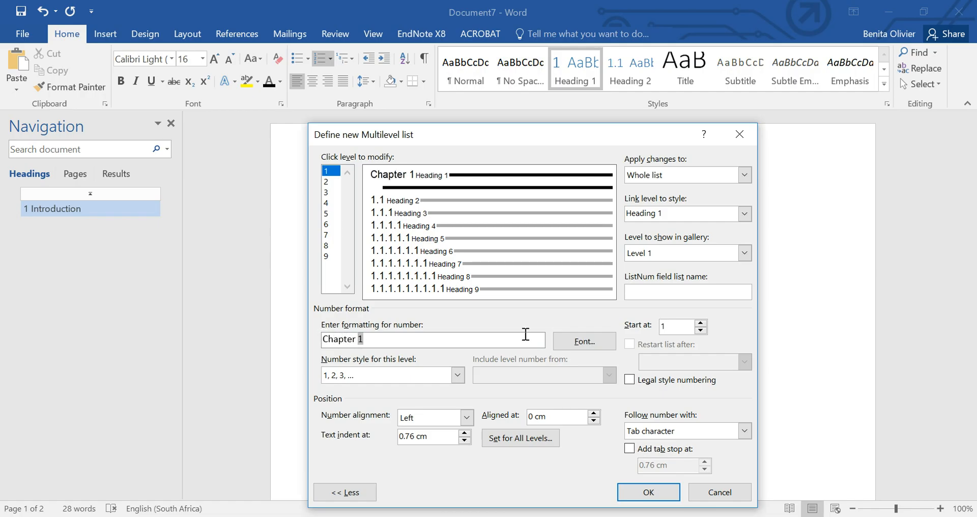
click(427, 436)
text(0)
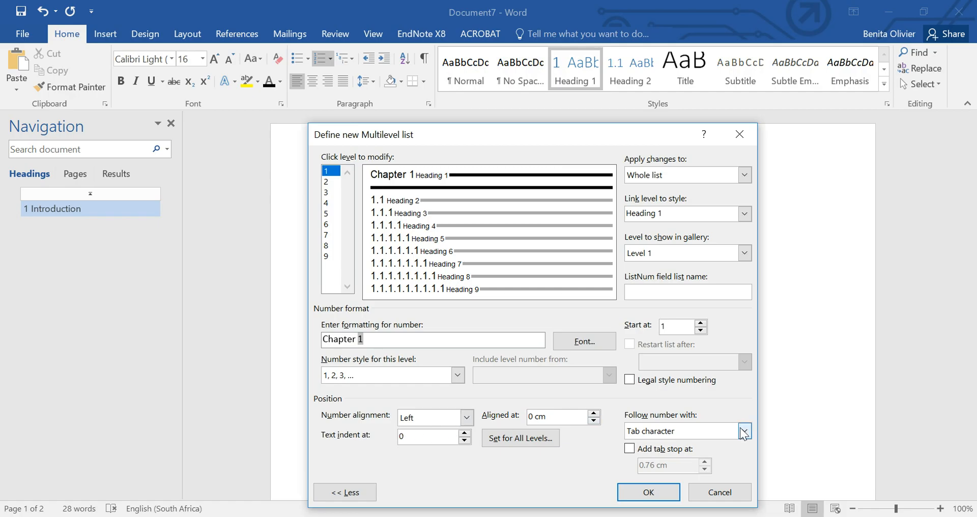
click(682, 431)
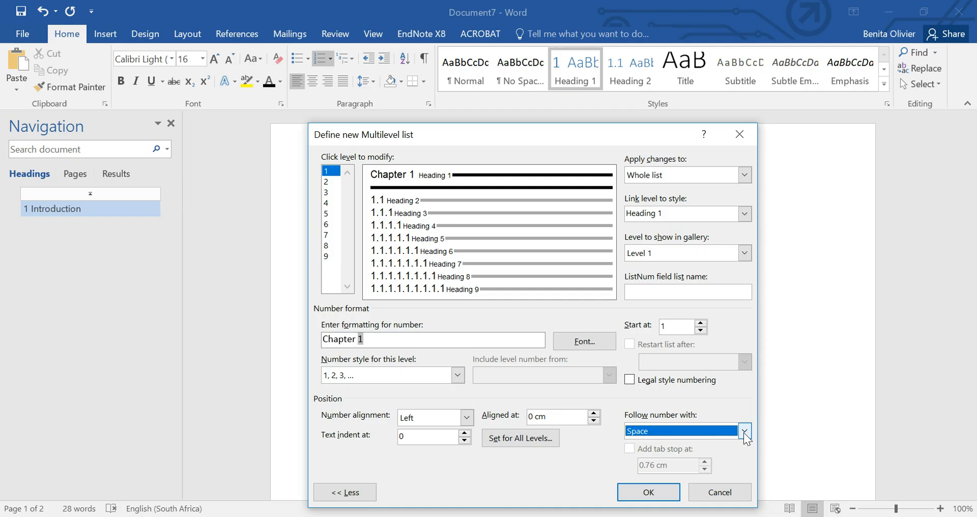
click(743, 430)
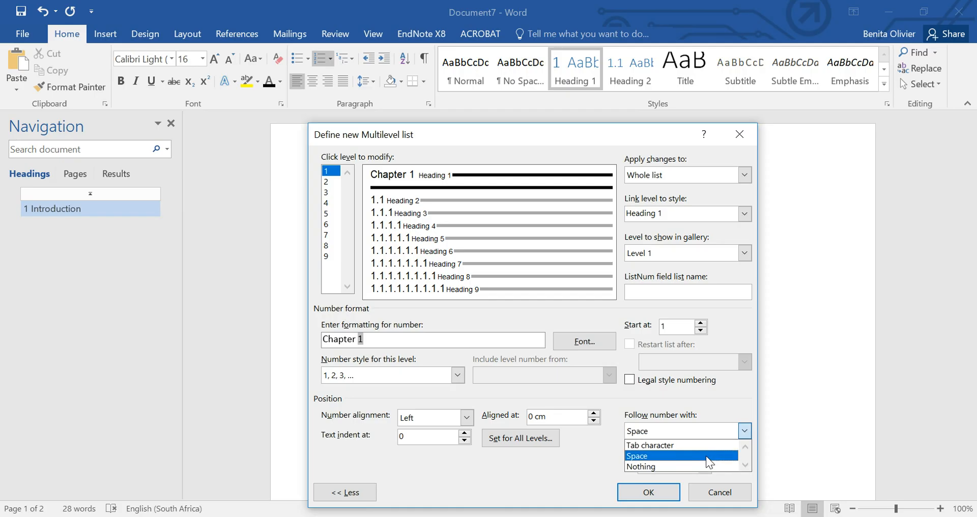
click(636, 455)
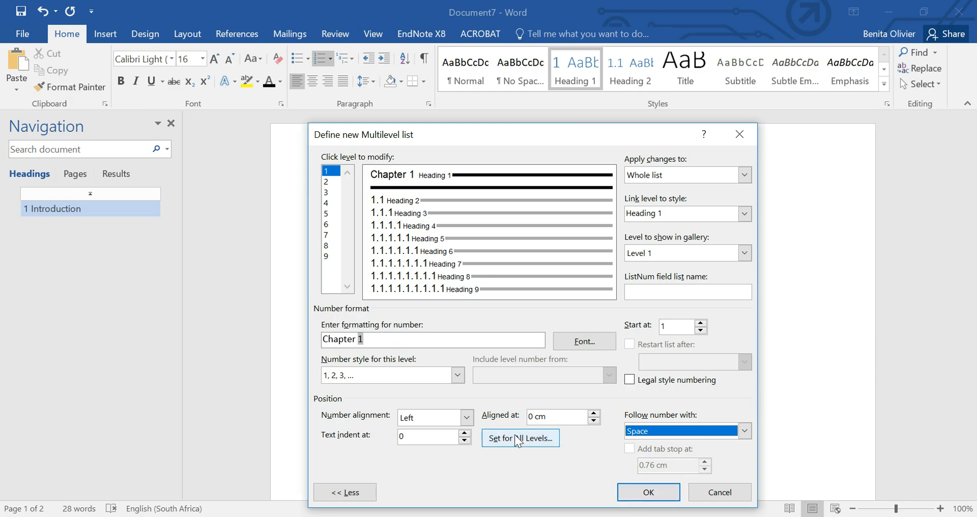
click(519, 438)
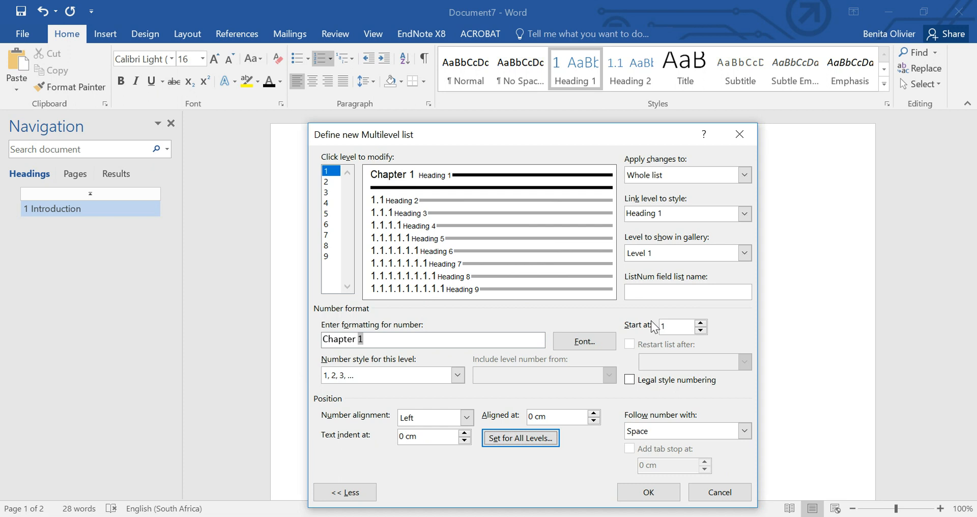
mouse_move(411, 178)
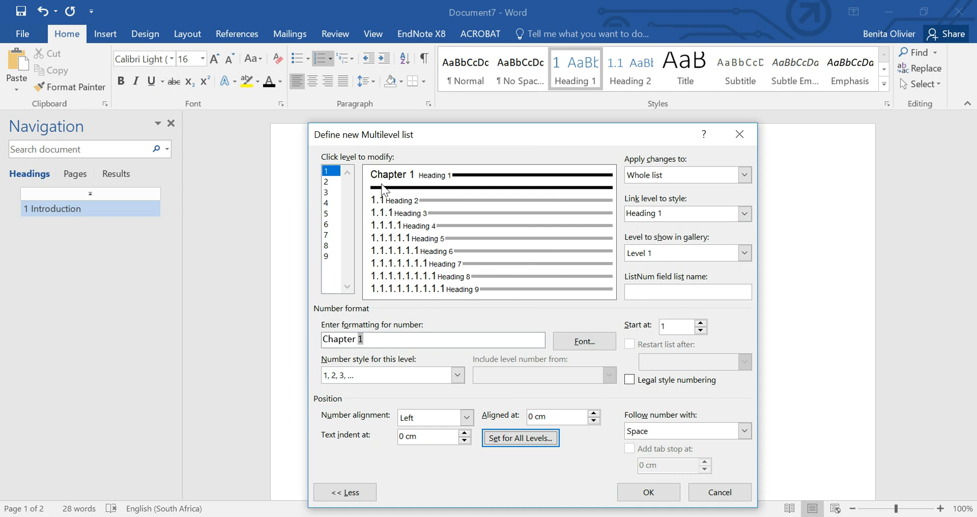
- Add a space after the level-2 number and accept, giving Chapter 1 Introduction and Chapter 2 Methods
click(330, 183)
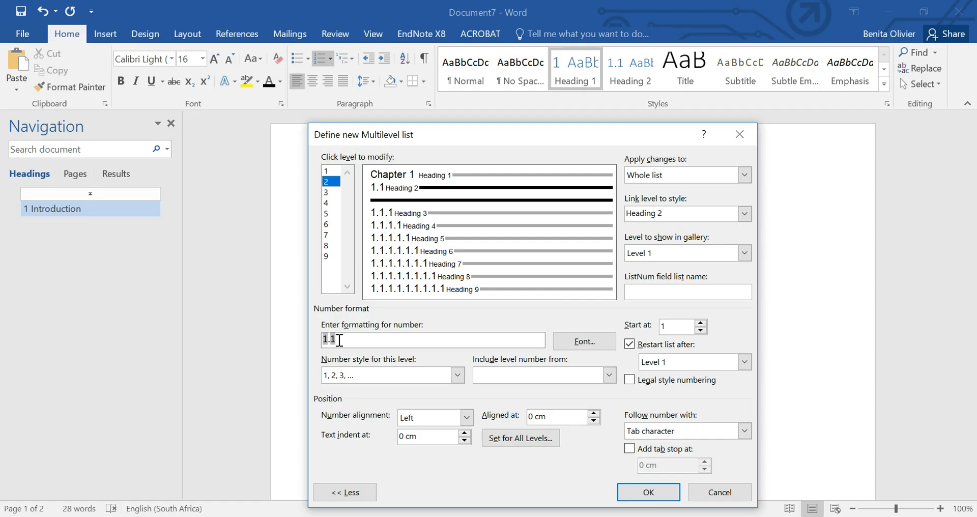
click(330, 191)
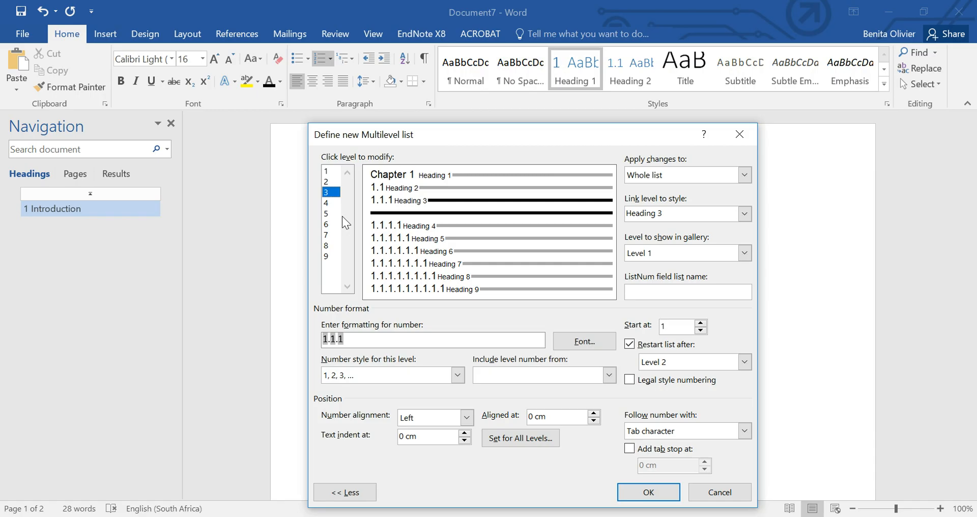
click(330, 203)
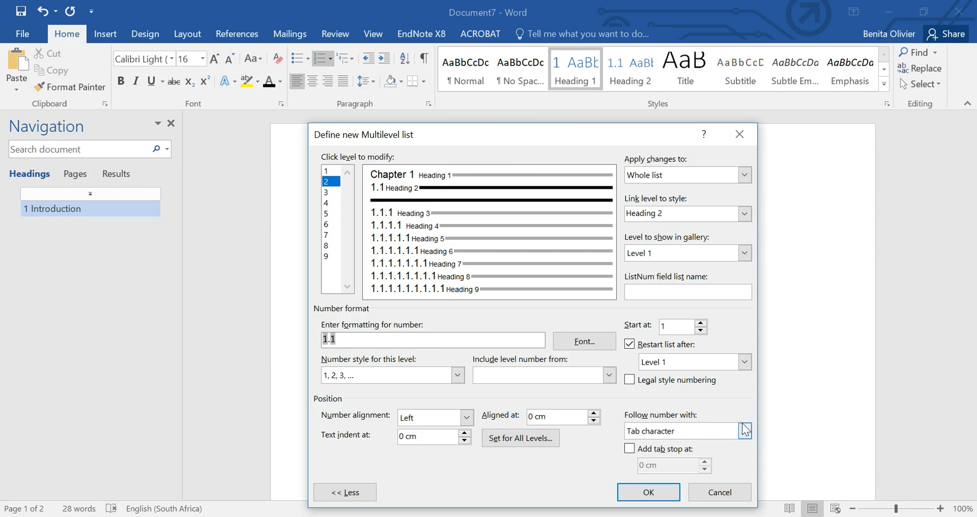
click(680, 431)
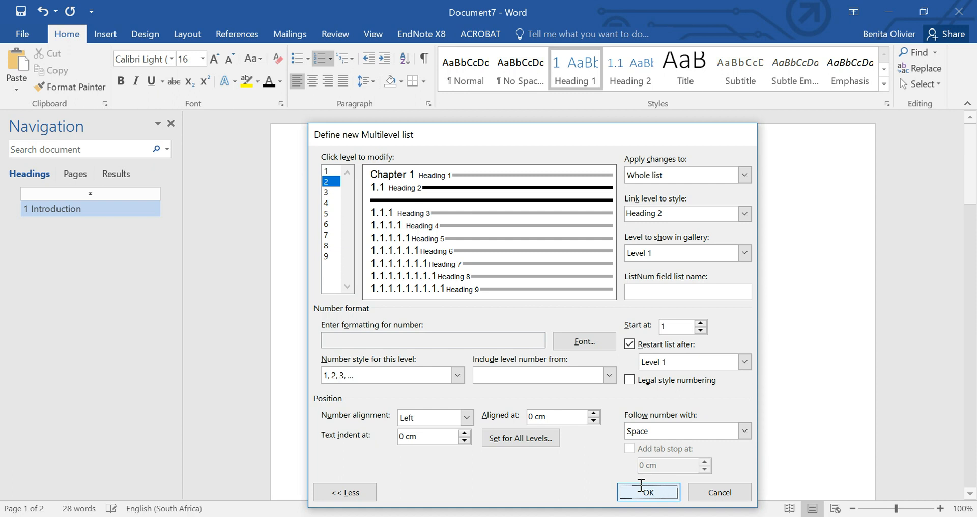
click(648, 492)
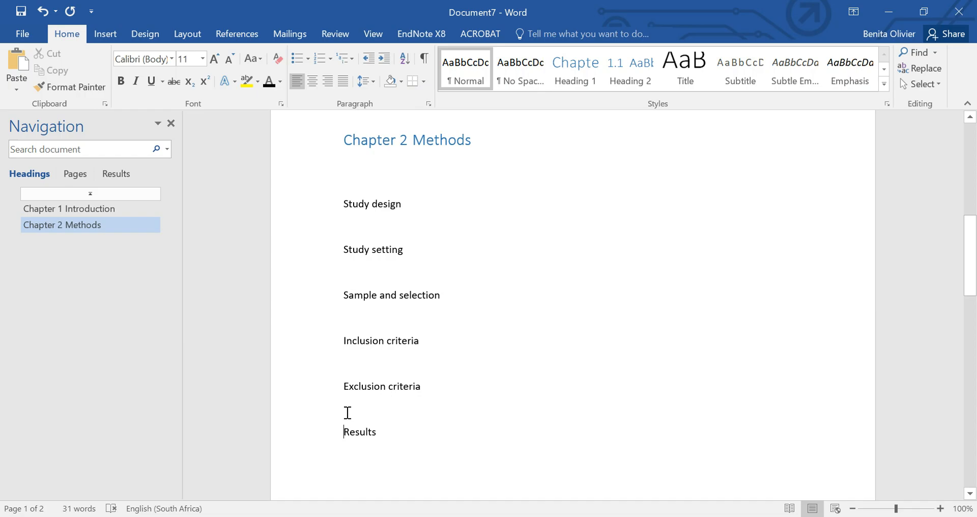
- Make Results the 'Chapter 3' heading following Introduction and Methods
text(Chapter 3)
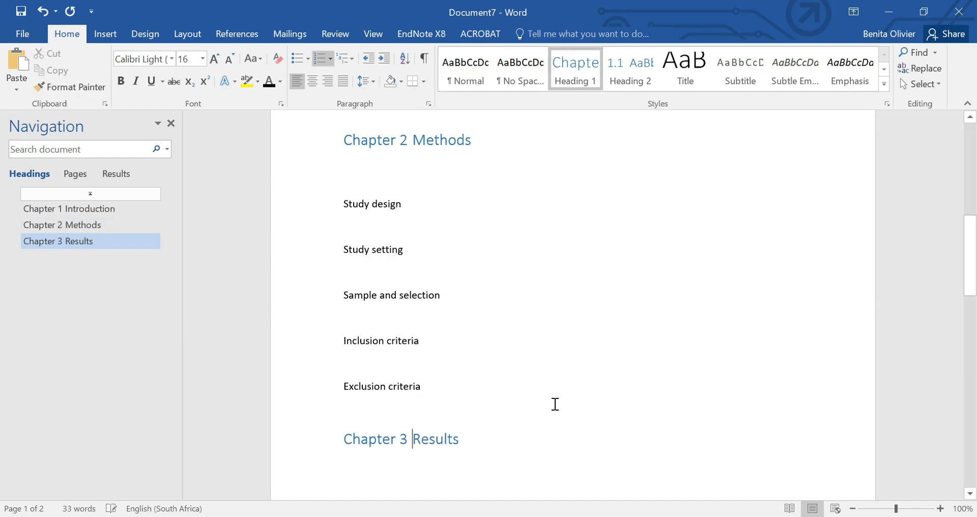
scroll(down, 3)
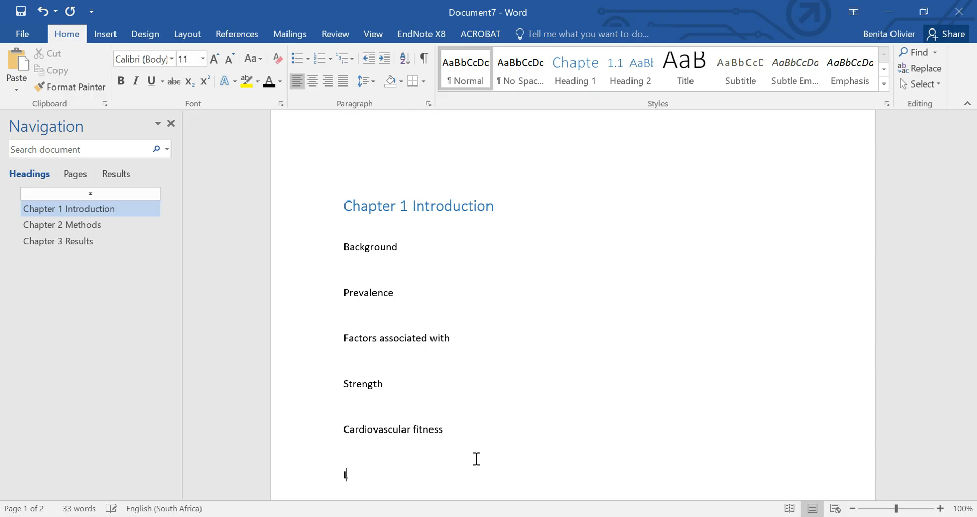
- Add a 'Literature review' Heading 1 as Chapter 2, renumbering Methods and Results to 3 and 4
text(Literature re)
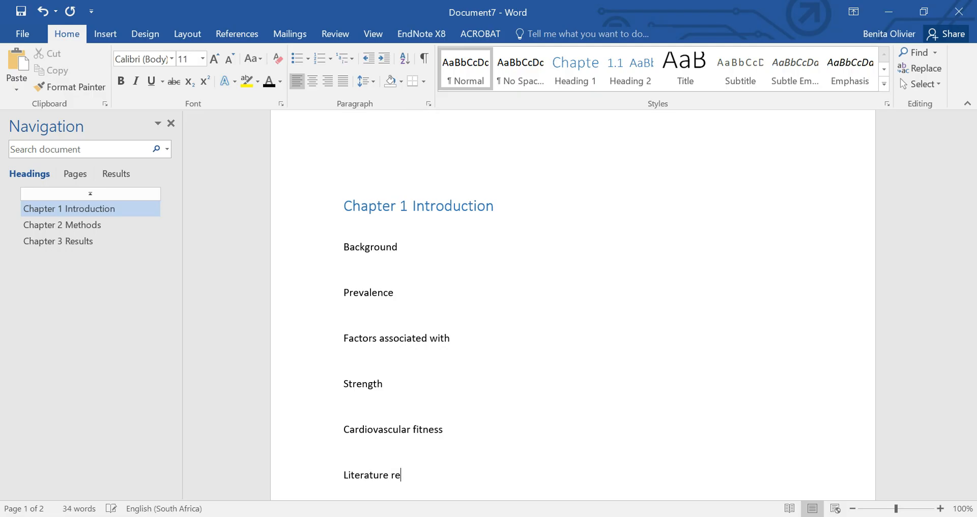
text(view)
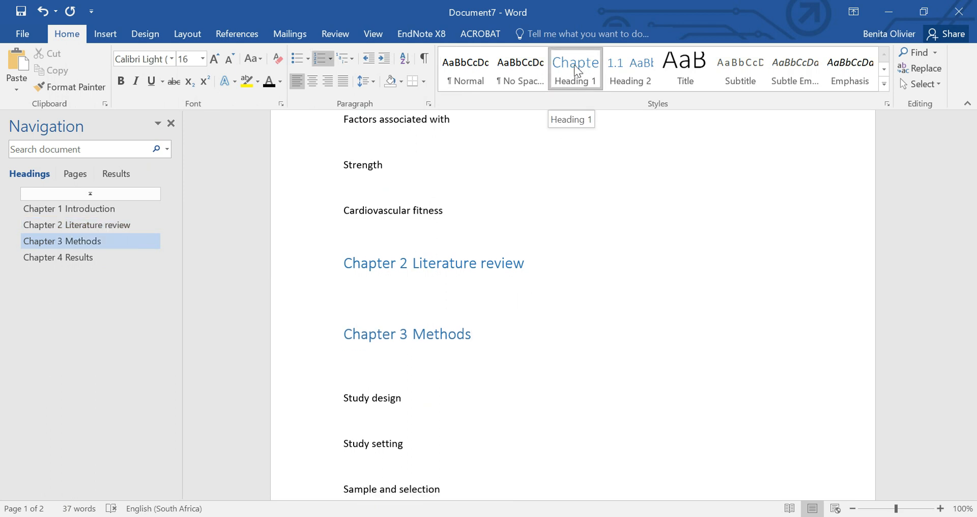
click(470, 334)
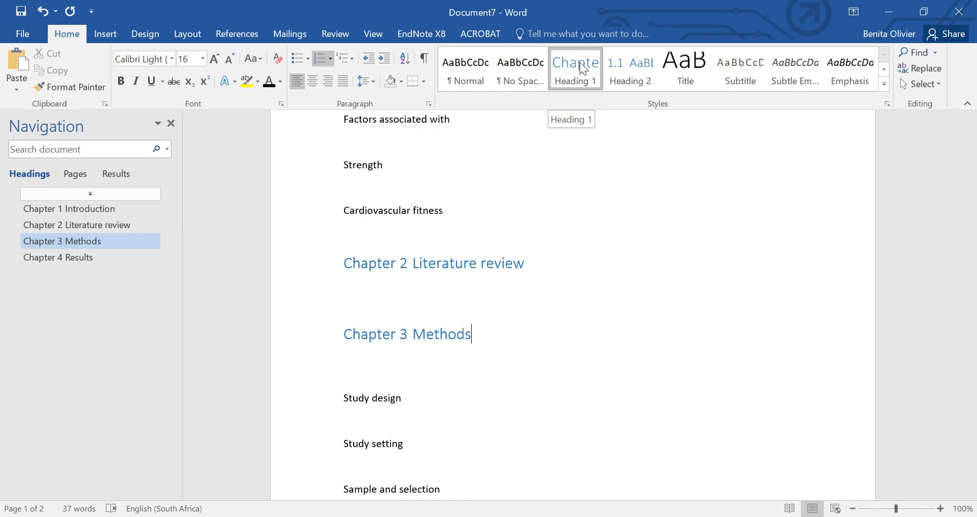
click(69, 209)
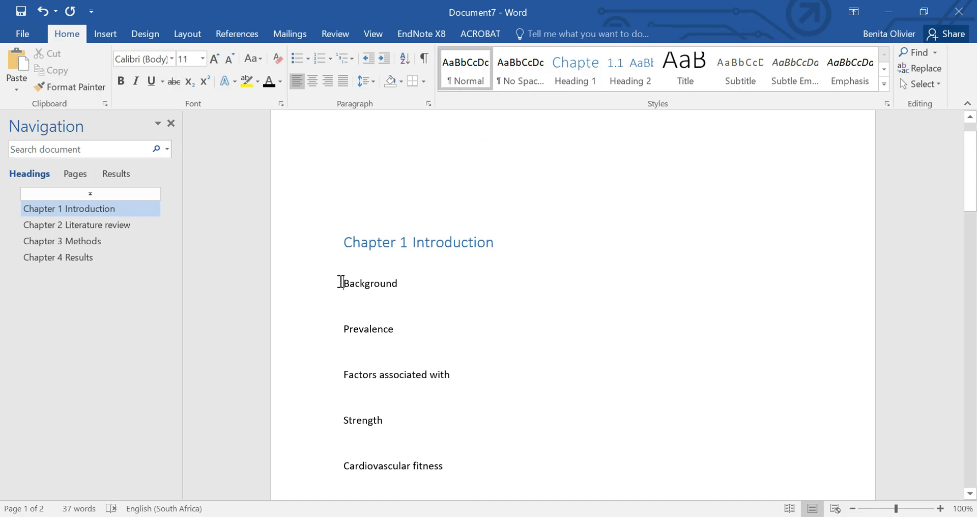
- Apply Heading 2 and Heading 3 to the Introduction and Methods subtopics, numbering 1.1–1.3.2 and 3.1–3.3.2
click(630, 69)
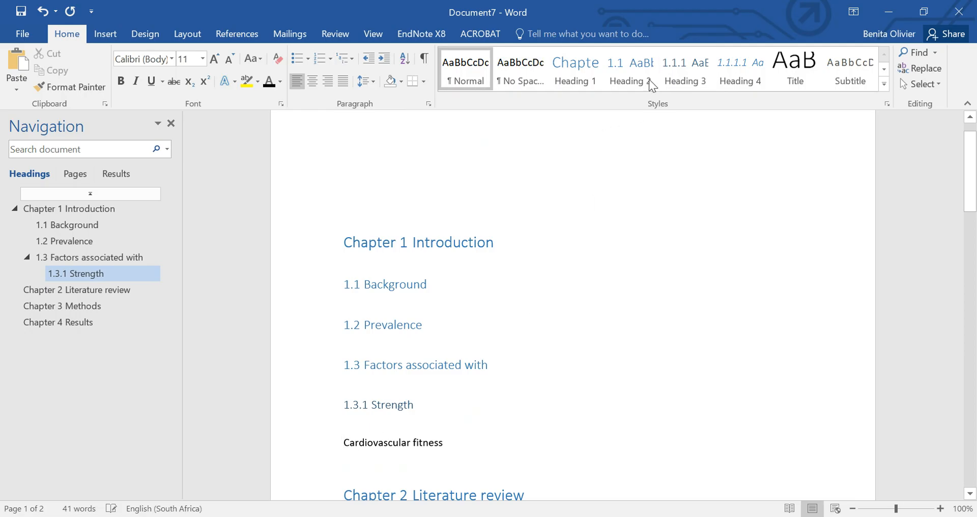
click(684, 69)
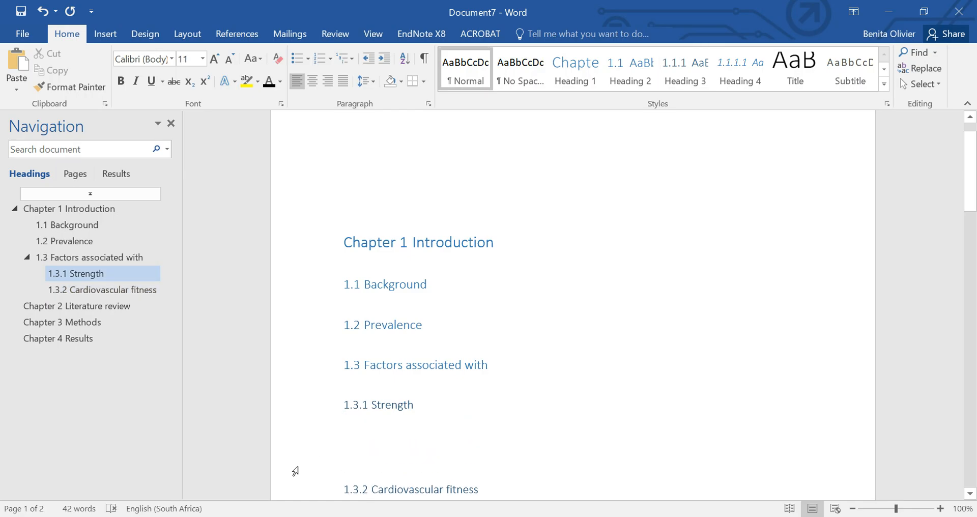
scroll(down, 3)
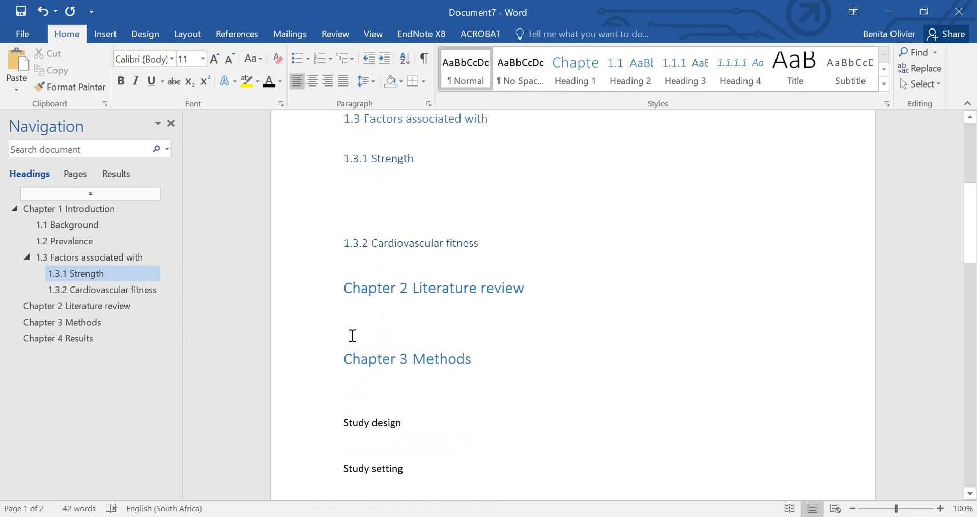
click(62, 322)
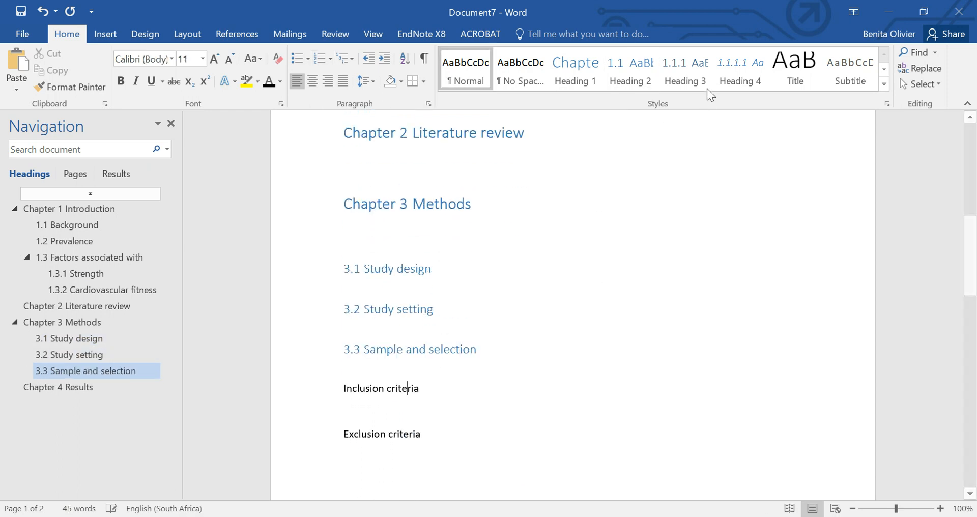
click(684, 69)
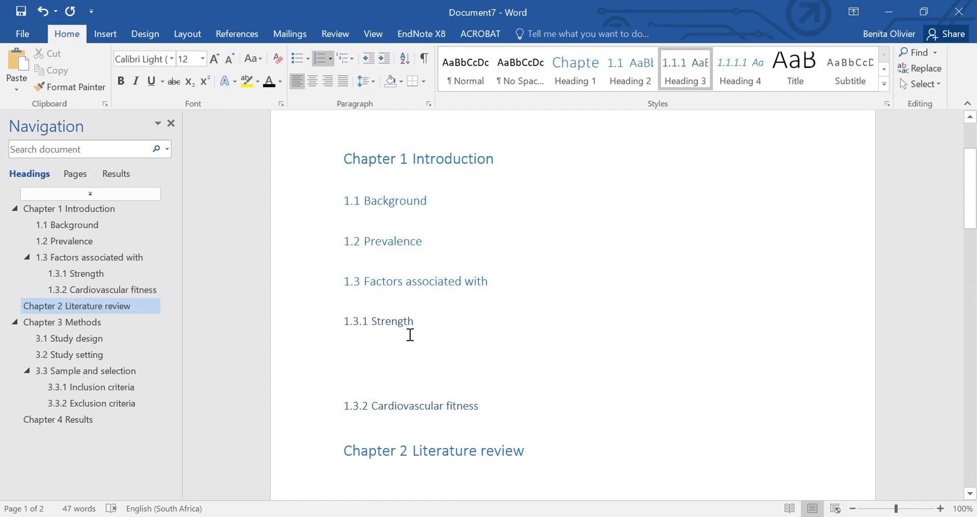
- Add the body paragraph 'Strength is associated...' under 1.3.1 Strength and select it
click(344, 348)
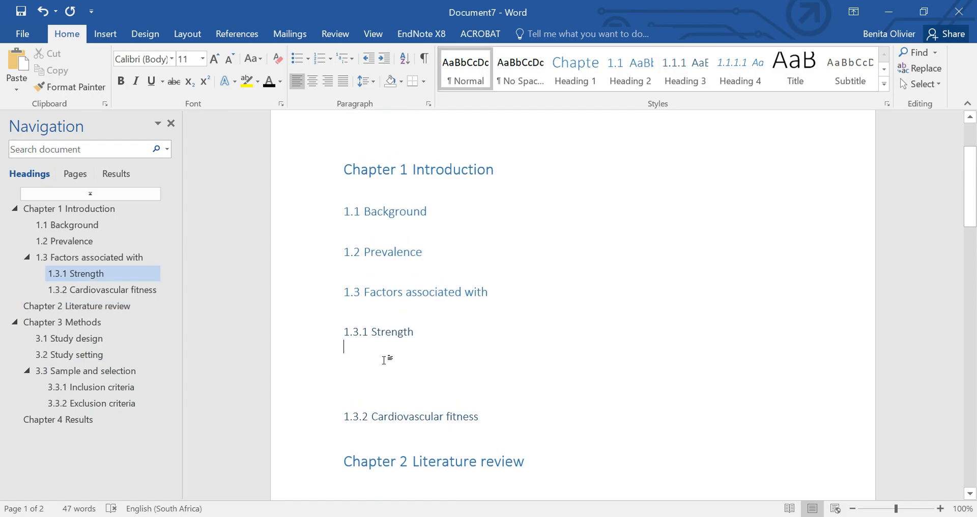
key(enter)
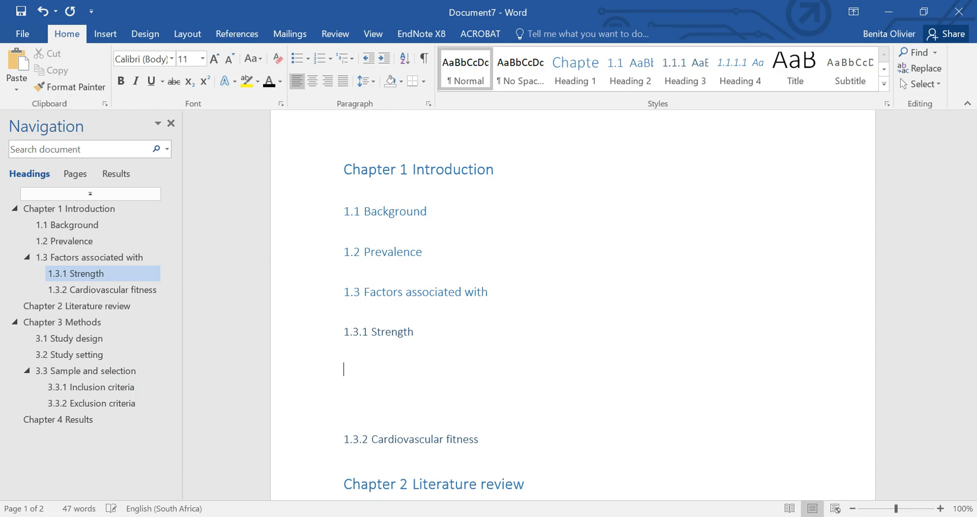
text(Strenth i)
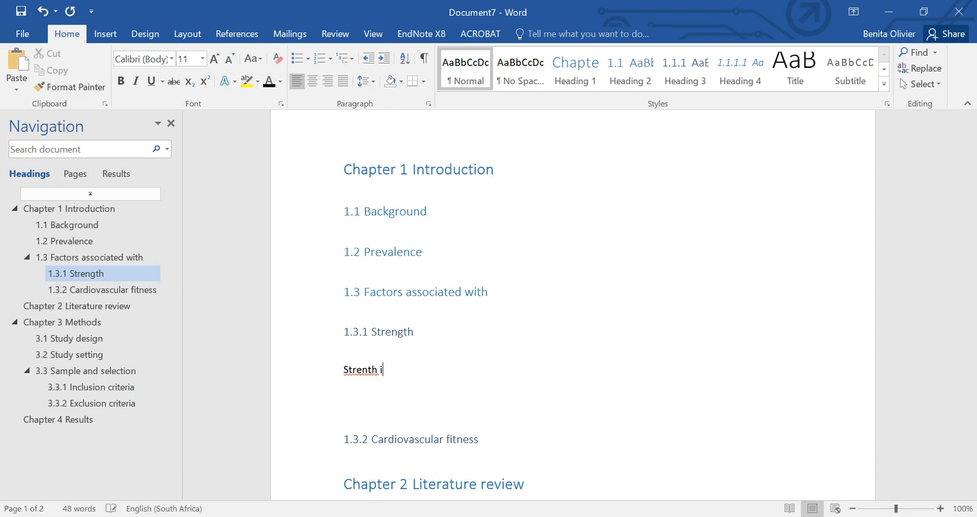
text(Strength)
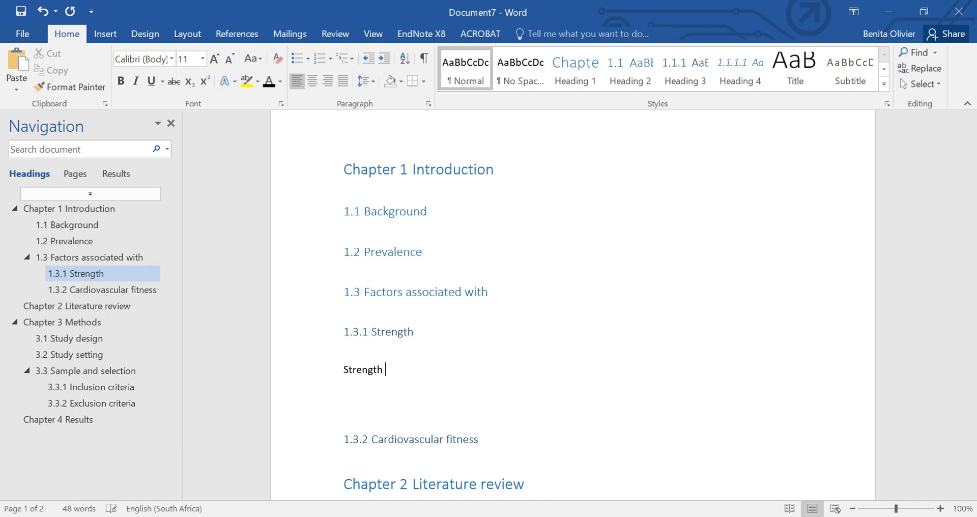
text(is associated....)
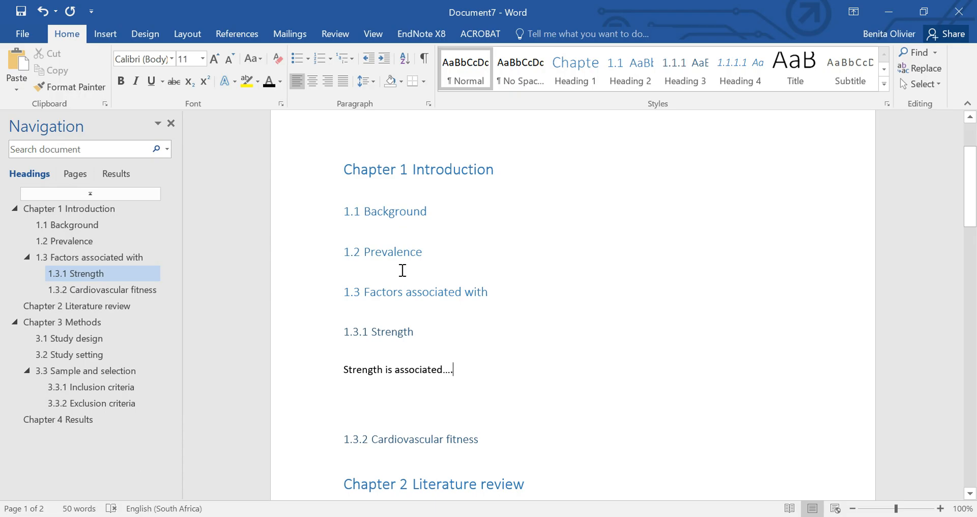
mouse_move(344, 377)
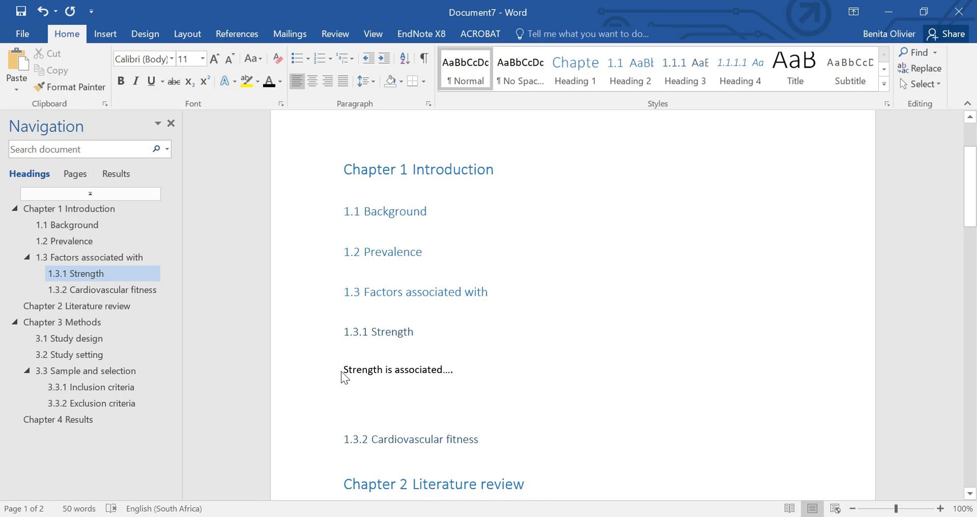
triple_click(397, 369)
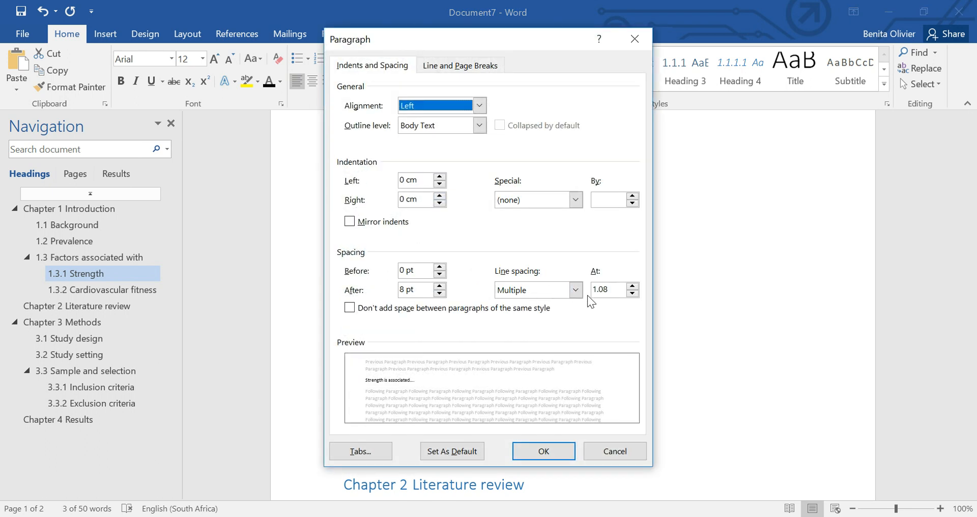
- Set 1.5 line spacing and update the Normal style to match the paragraph
click(534, 290)
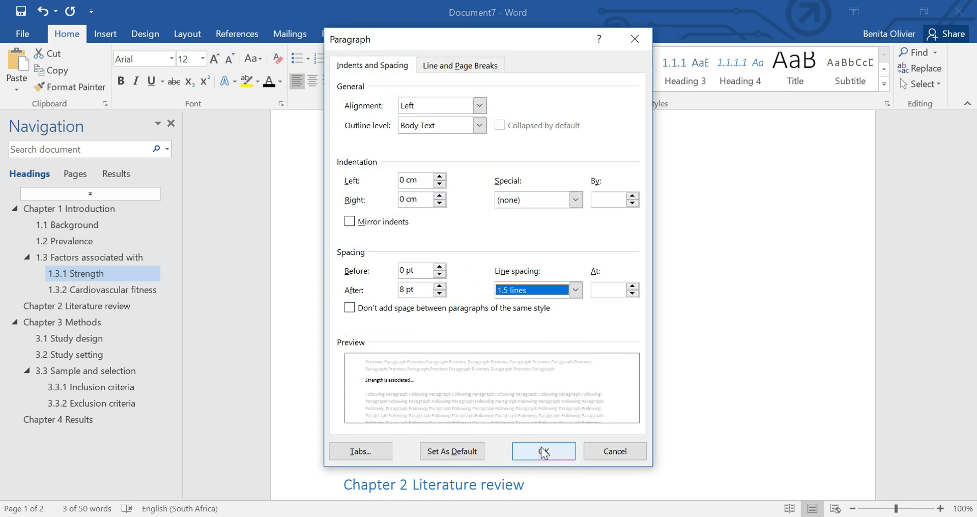
click(541, 450)
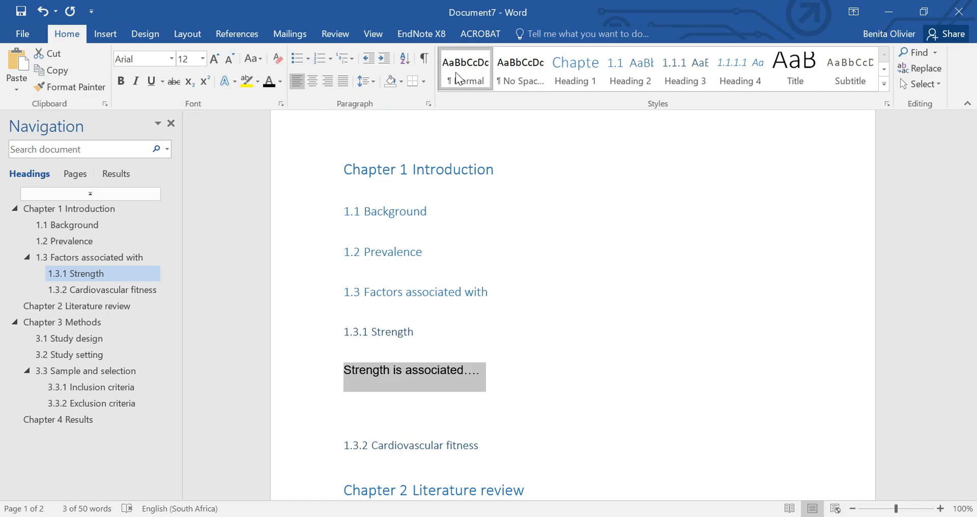
right_click(464, 68)
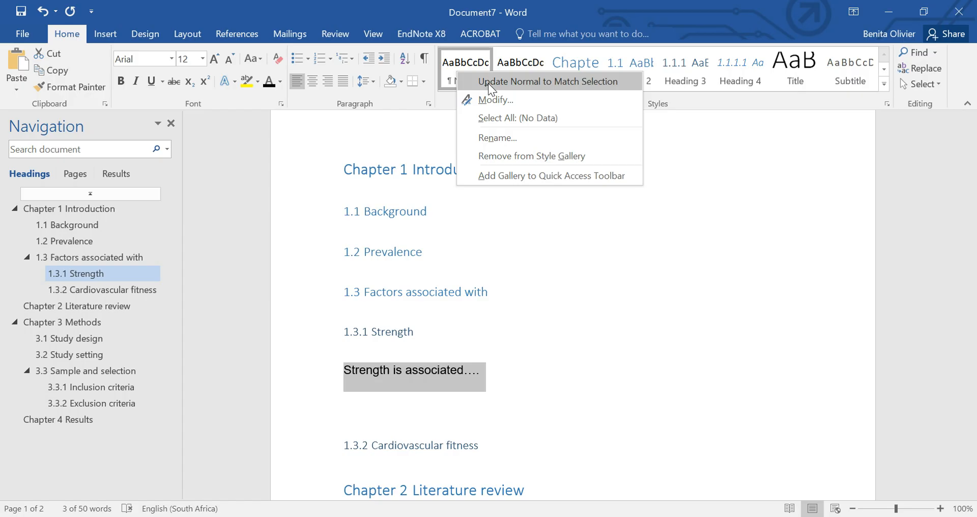
click(550, 81)
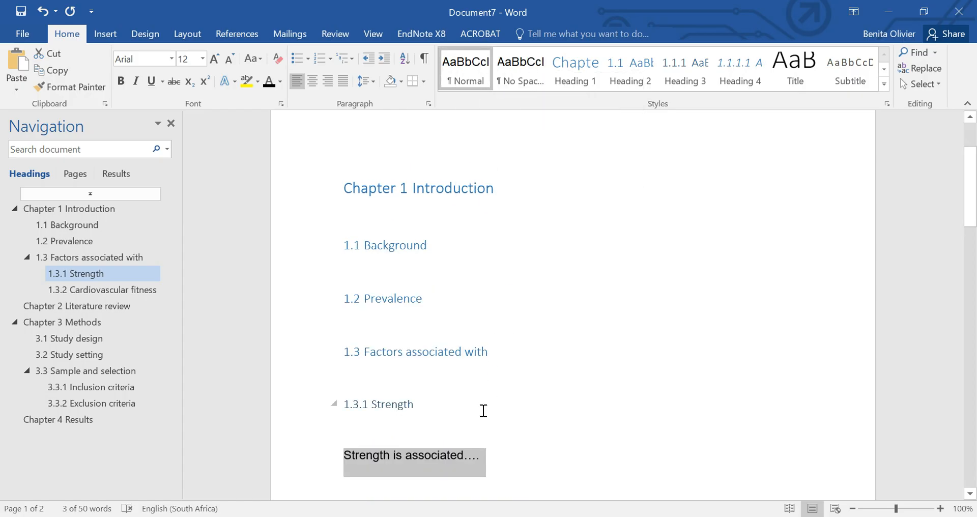
- Start a 'Fitness' paragraph under 1.3.2 Cardiovascular fitness
click(102, 290)
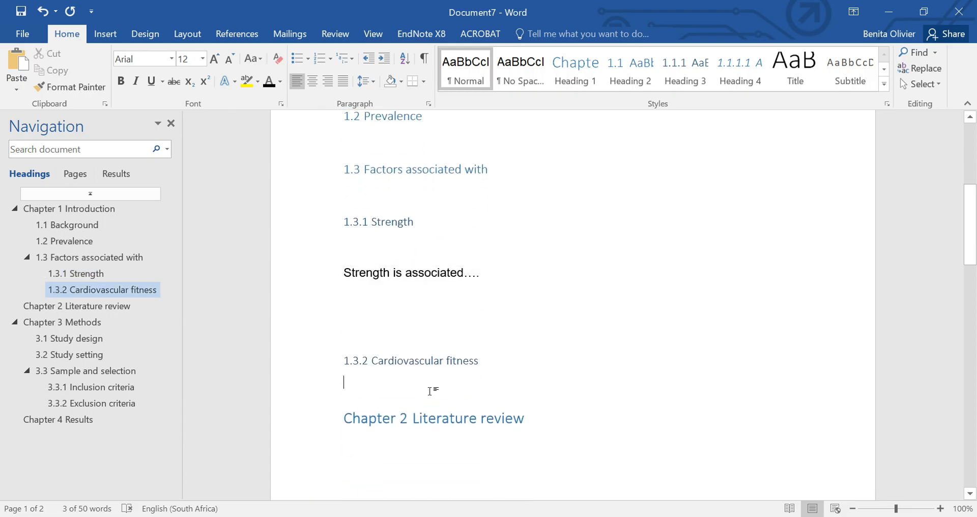
text(F)
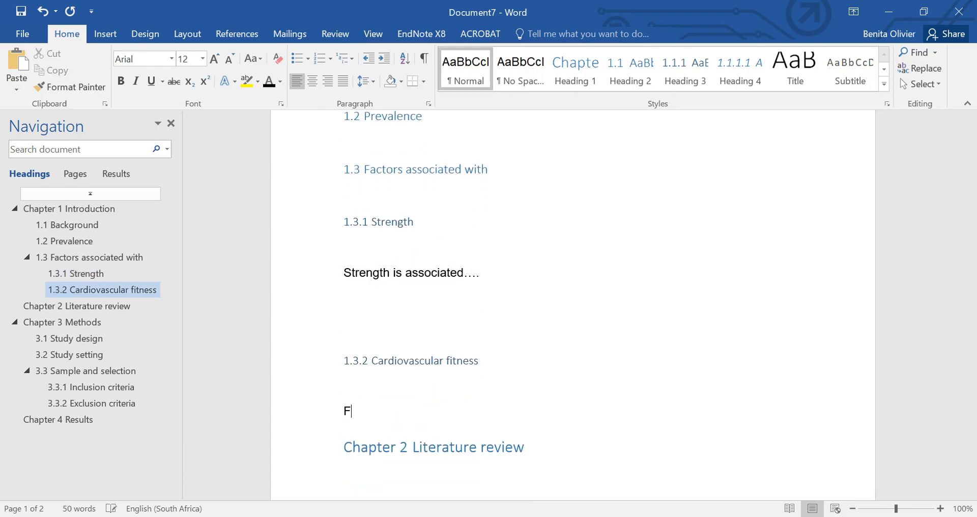
text(itness)
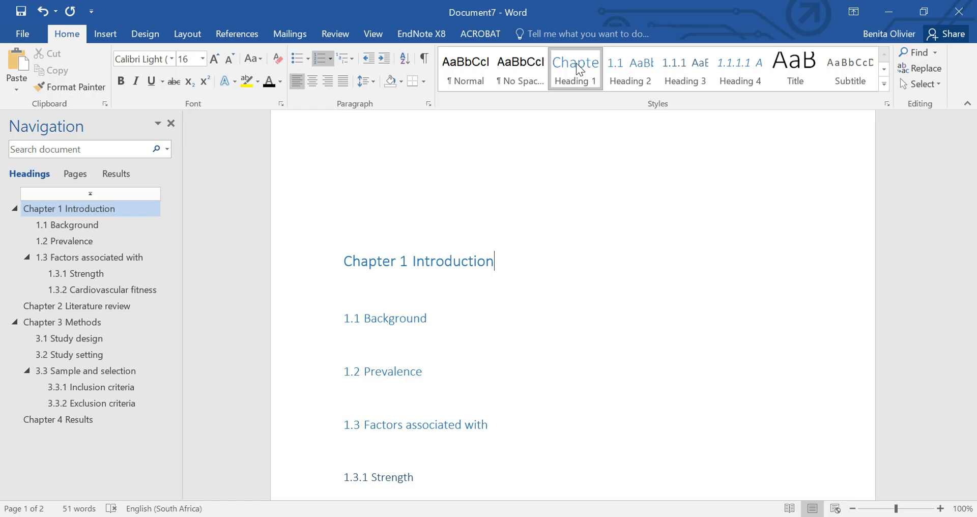
- Redefine Heading 1 as Arial 16 in automatic colour with more spacing above and below
right_click(575, 69)
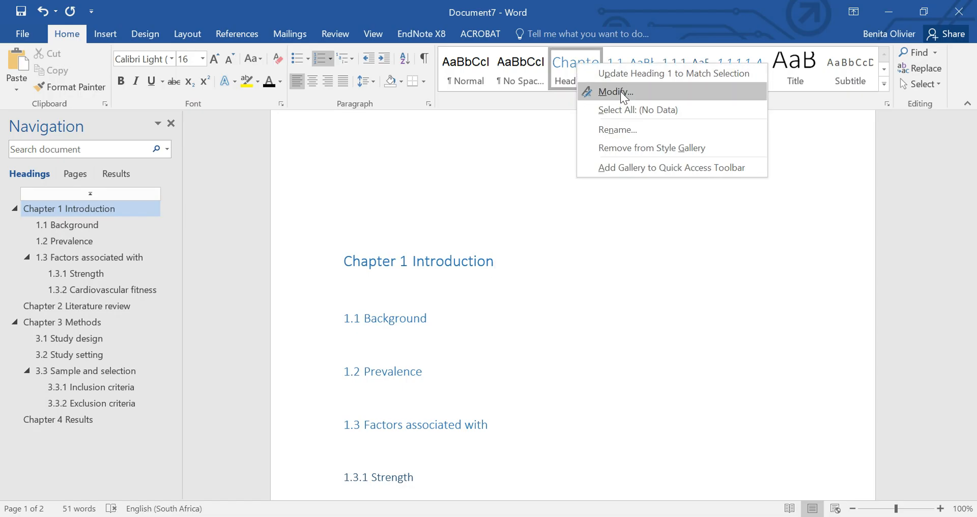
click(615, 91)
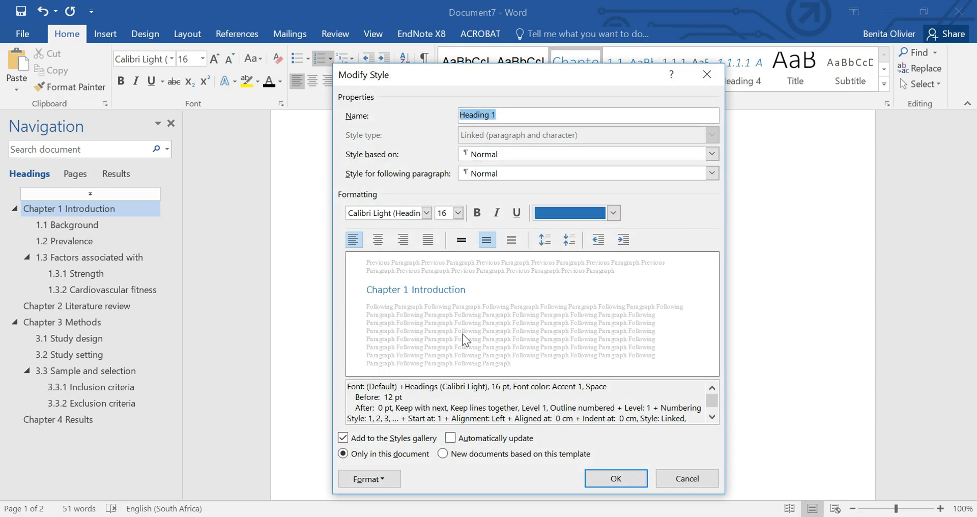
click(426, 212)
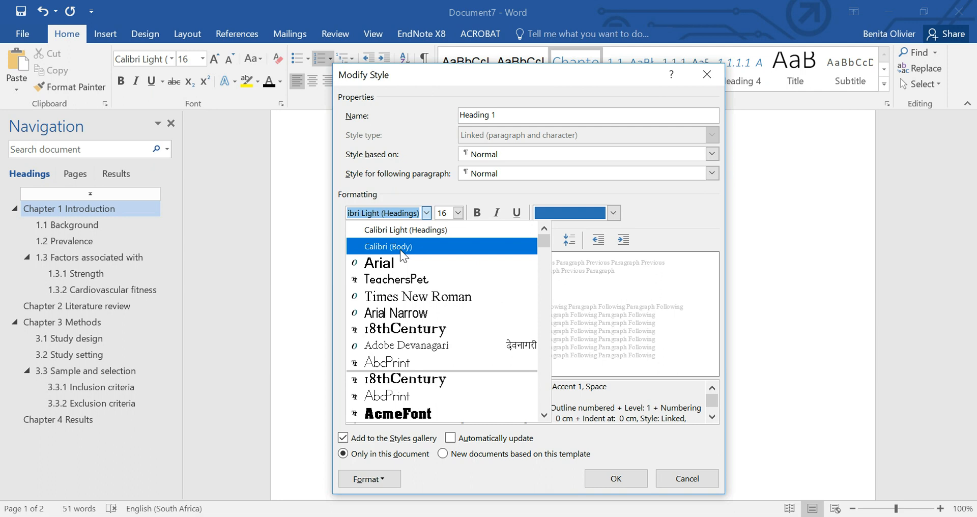
click(378, 262)
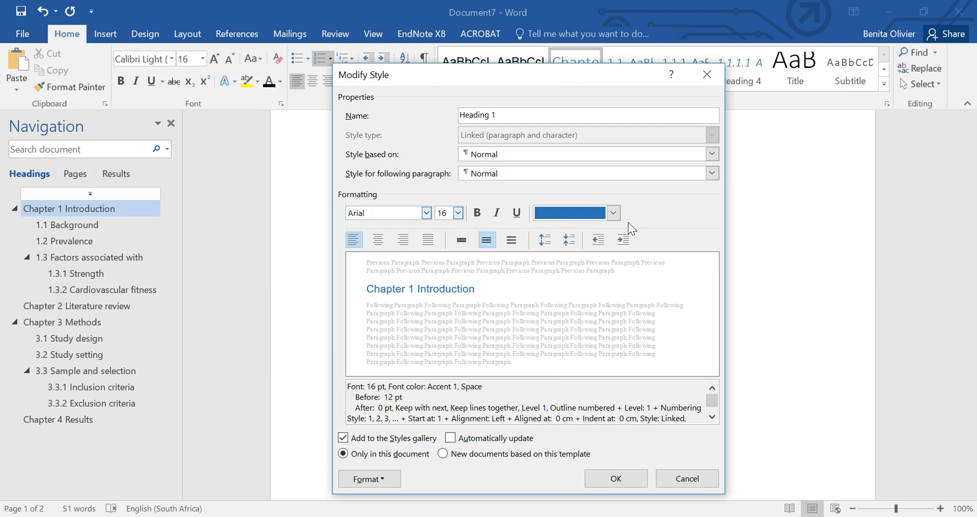
click(613, 212)
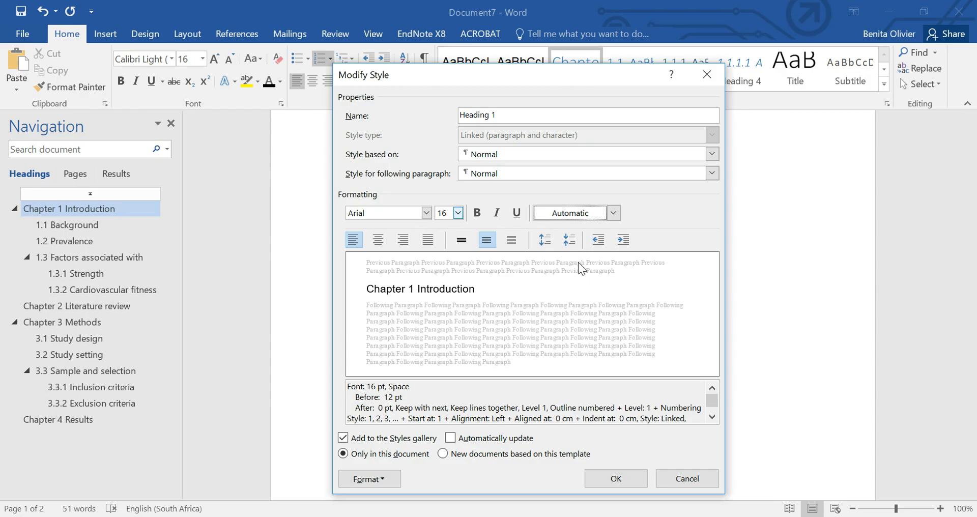
mouse_move(511, 296)
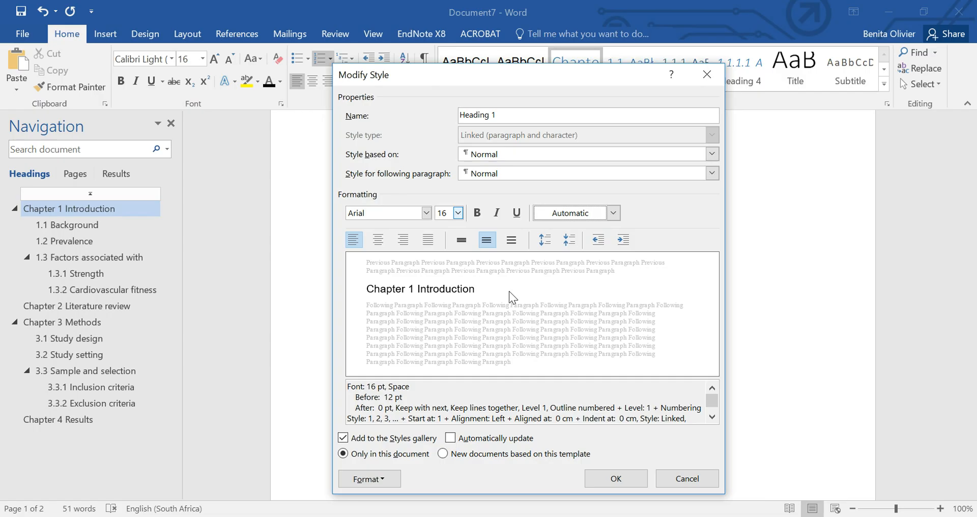
click(543, 239)
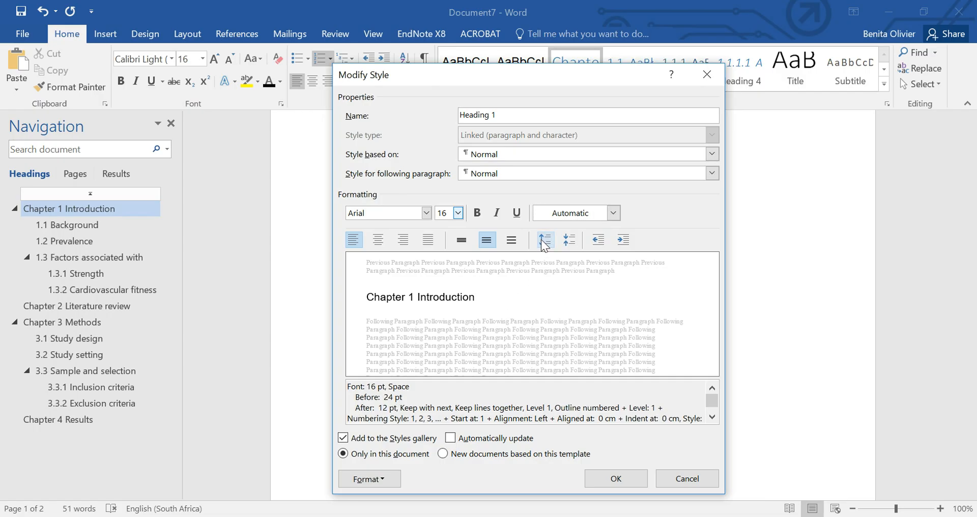
click(543, 240)
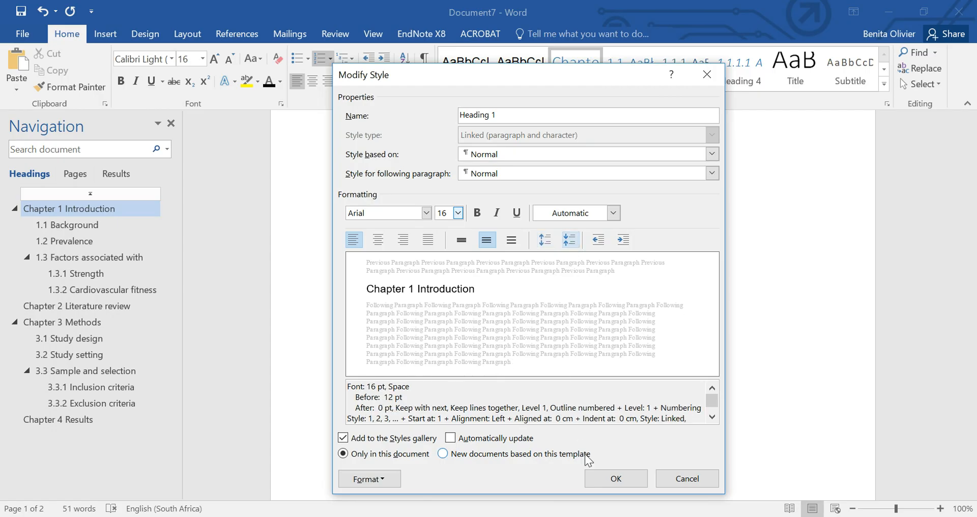
mouse_move(615, 478)
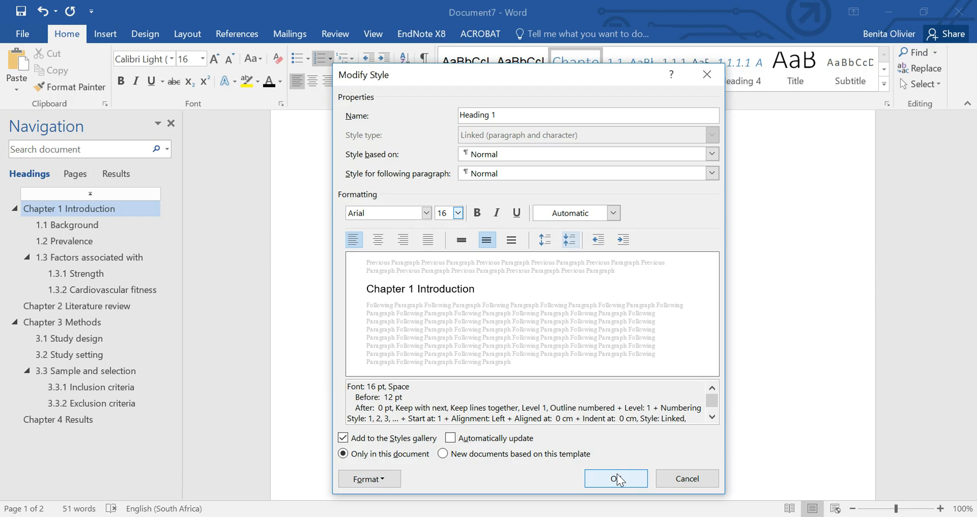
click(615, 478)
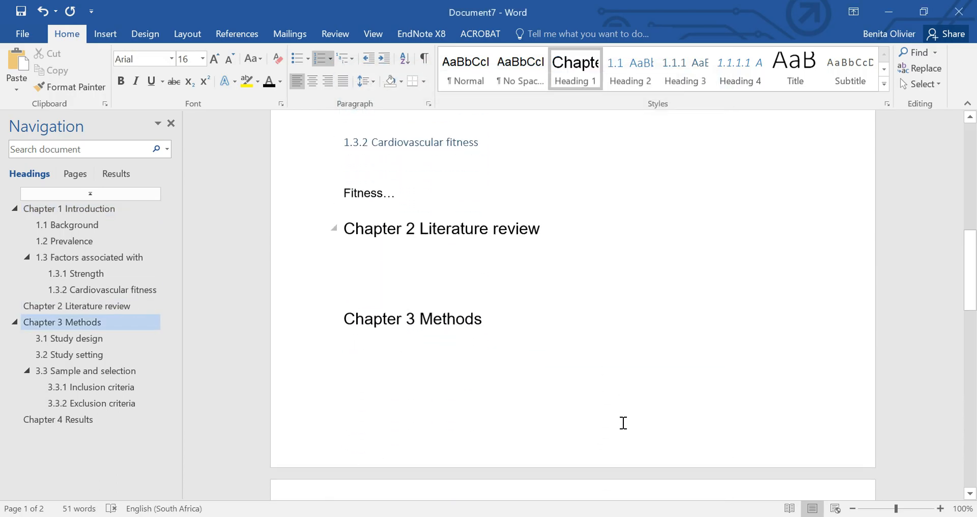
- From the Exclusion criteria heading, edit the Heading 3 style to Arial 12 in black
click(70, 338)
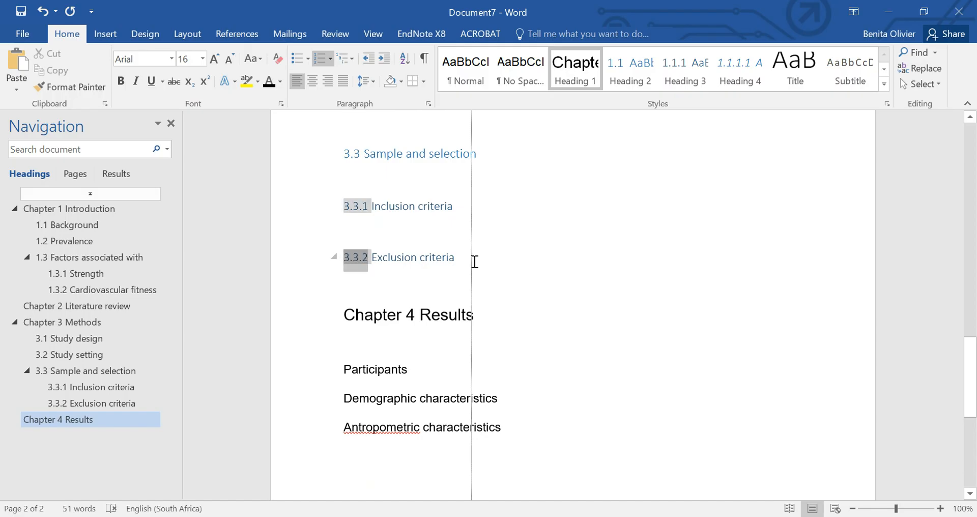
click(91, 403)
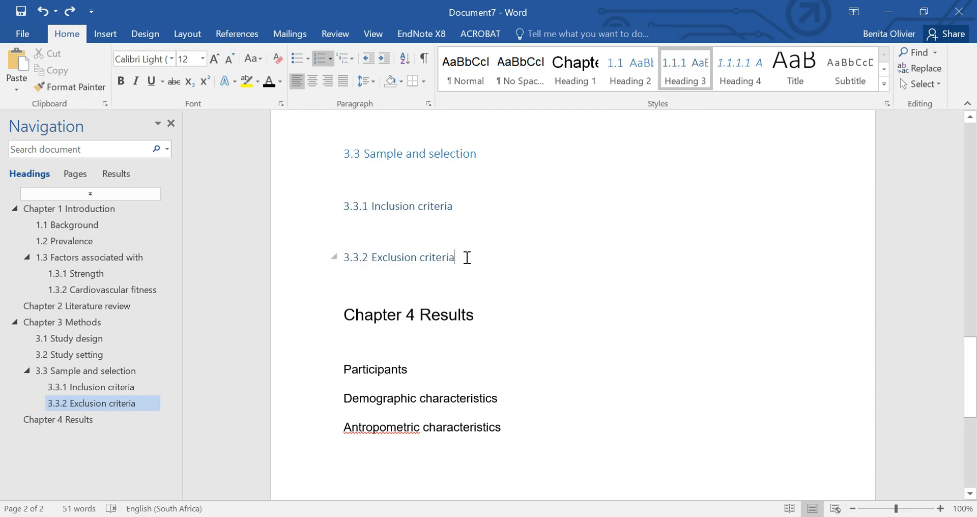
double_click(412, 257)
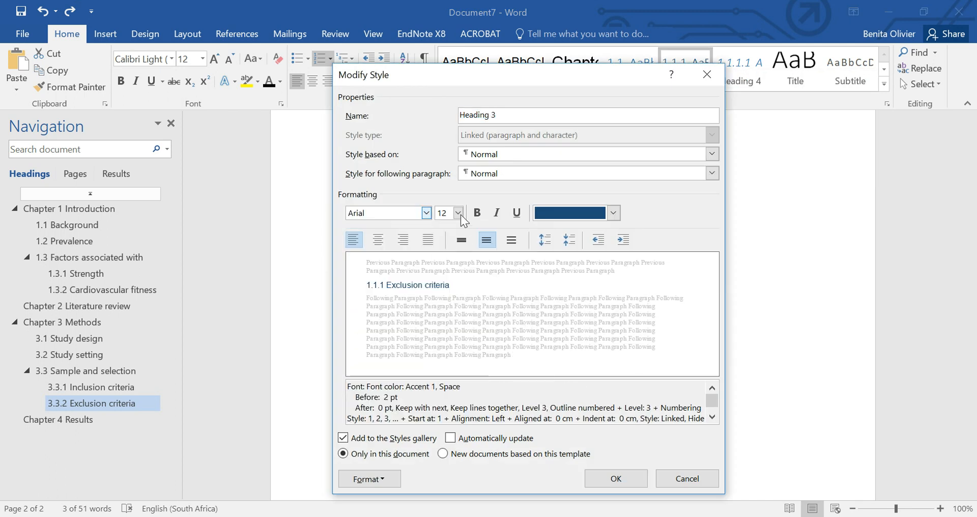
click(613, 212)
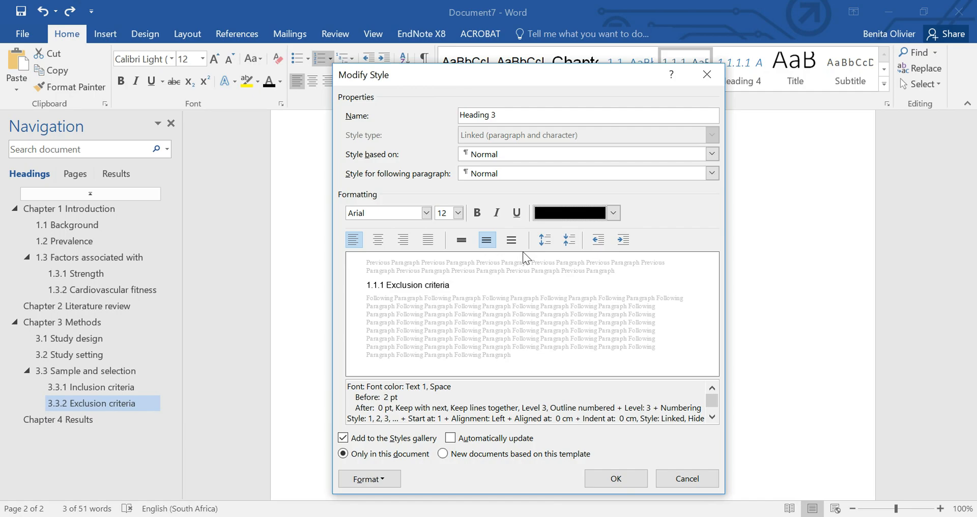
mouse_move(672, 464)
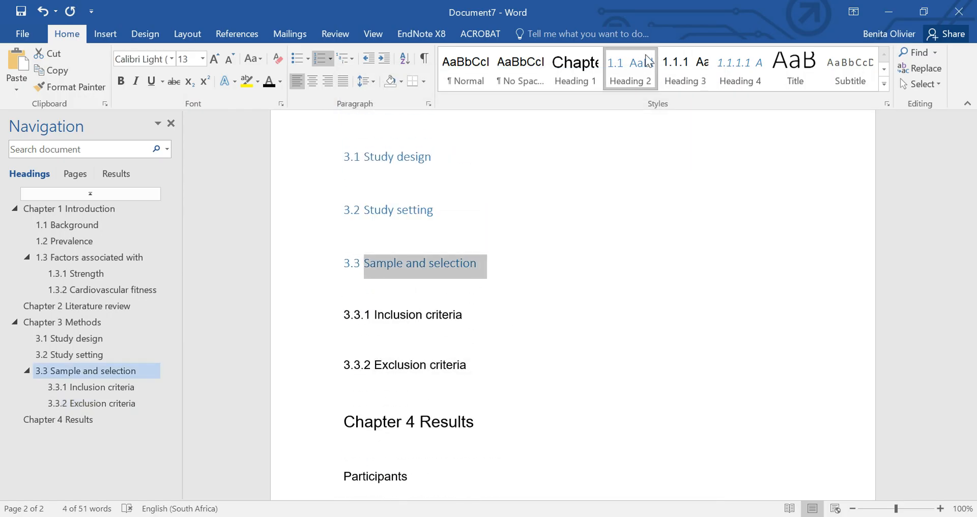
- Modify the Heading 2 style to black (Automatic) Arial at 13 pt
right_click(629, 68)
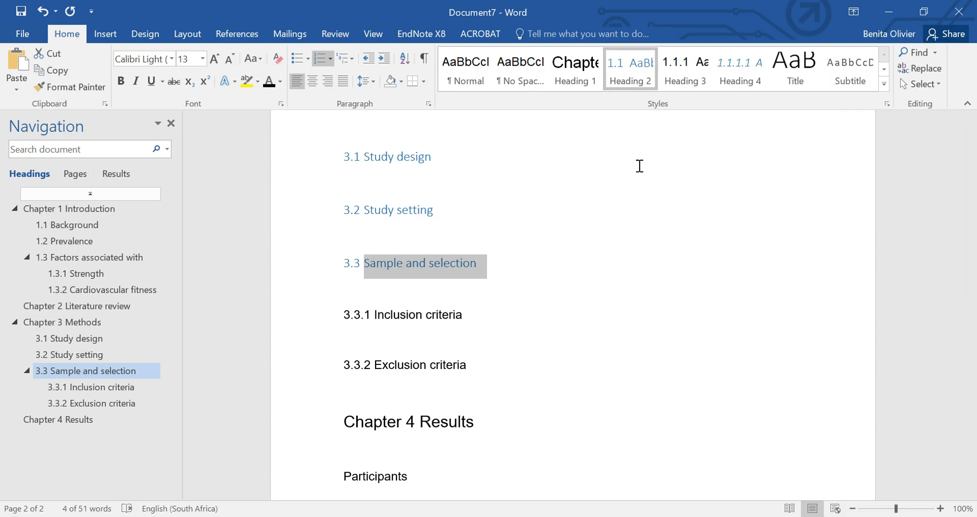
mouse_move(630, 68)
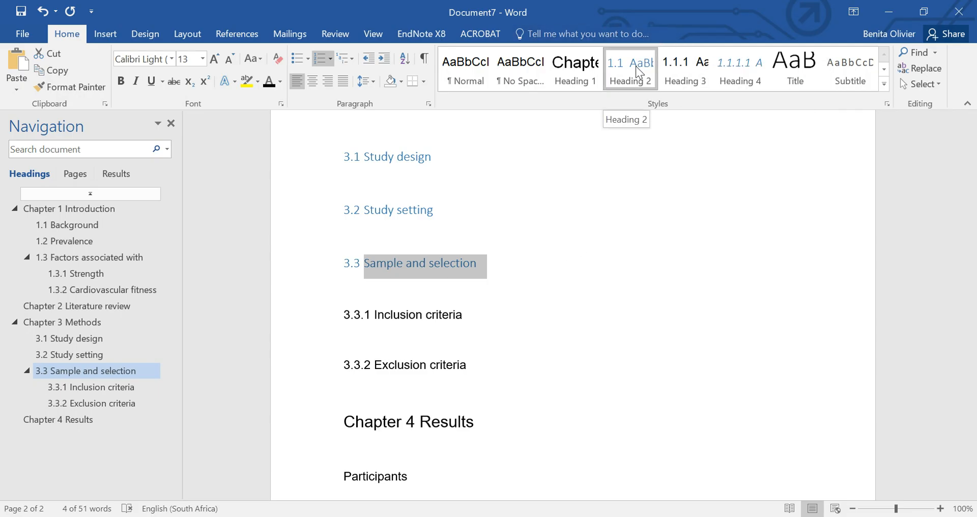
right_click(630, 69)
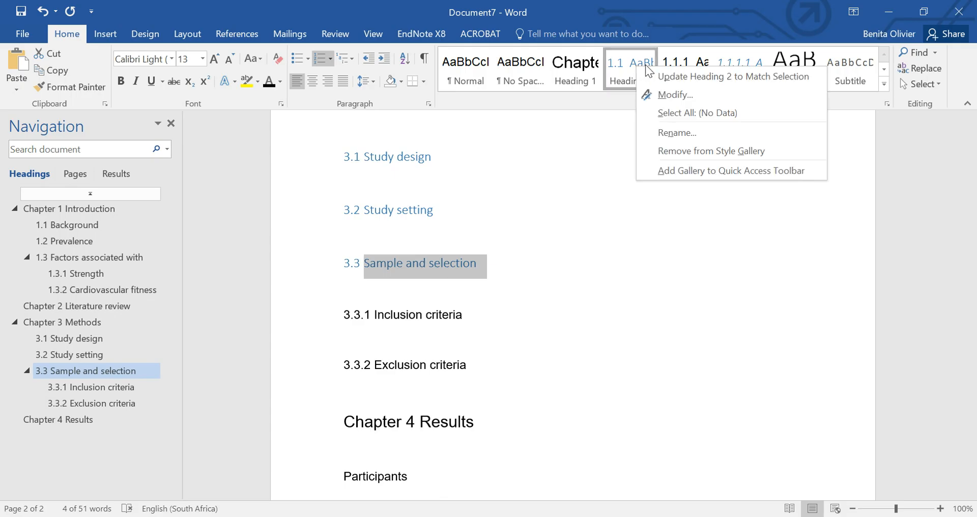
click(674, 95)
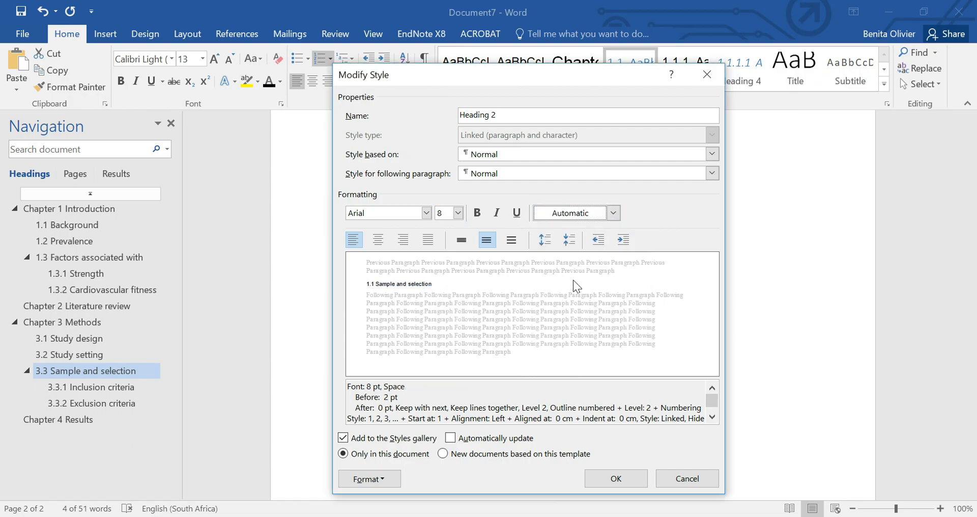
click(458, 214)
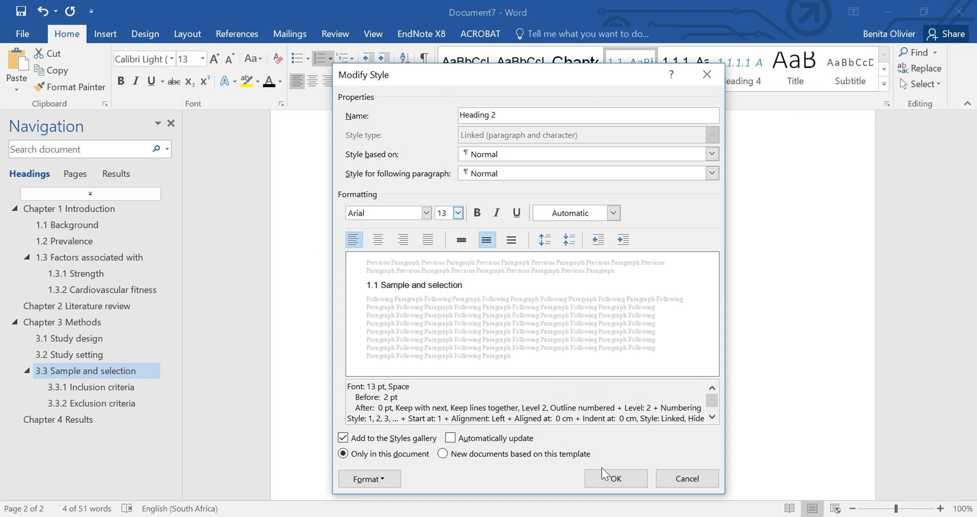
click(615, 478)
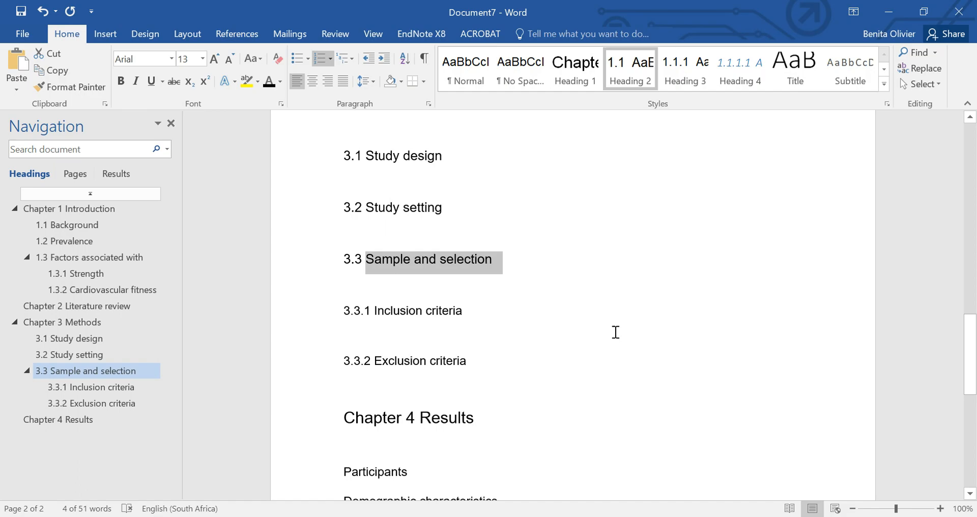
- Bold one Heading 2 line, update Heading 2 to match, and review sections like 3.1 Study design
click(120, 81)
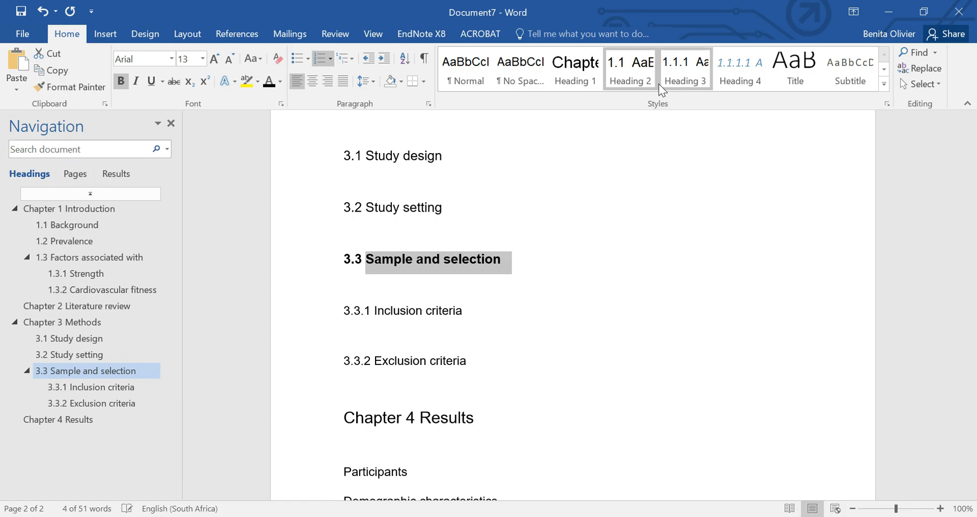
click(629, 68)
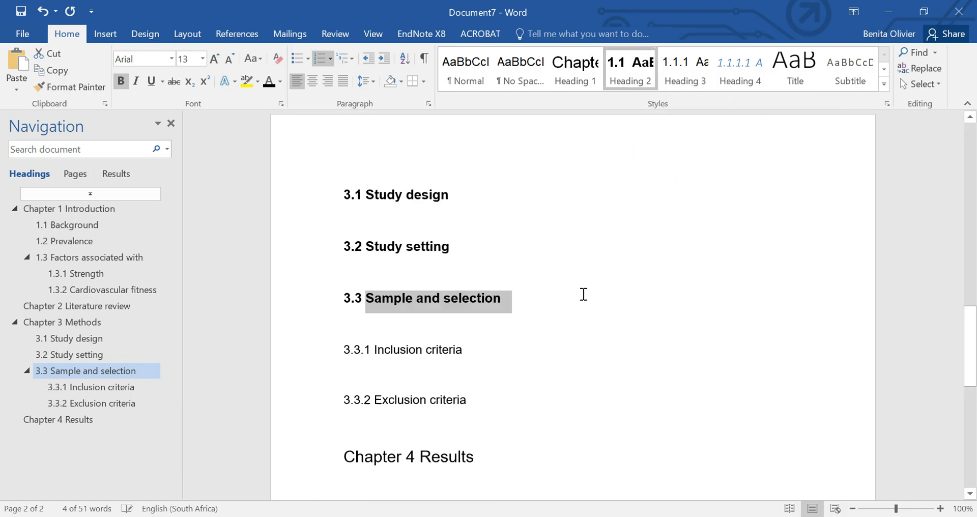
click(76, 305)
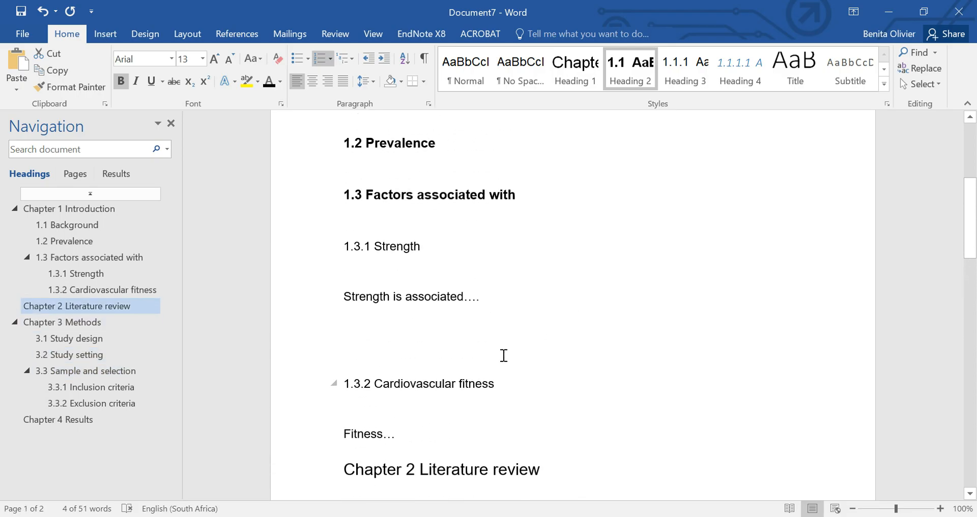
click(103, 289)
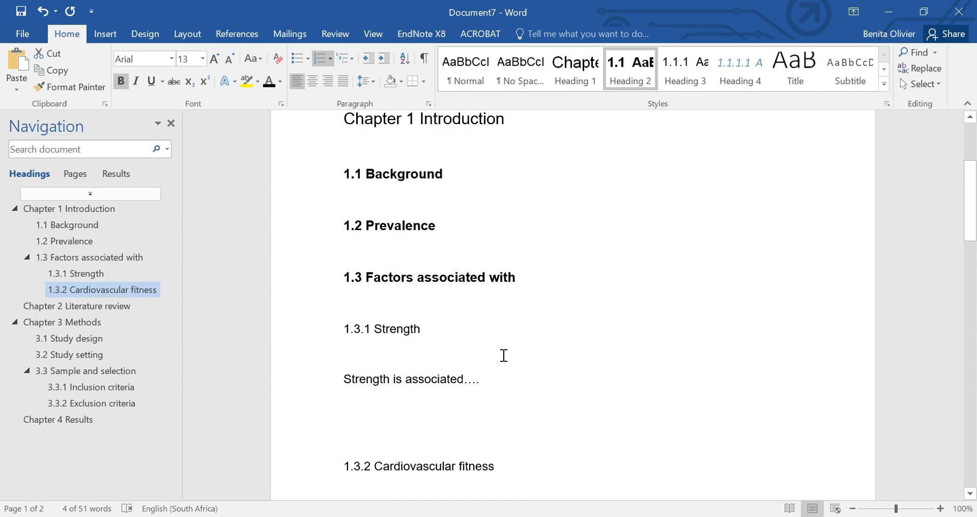
click(75, 273)
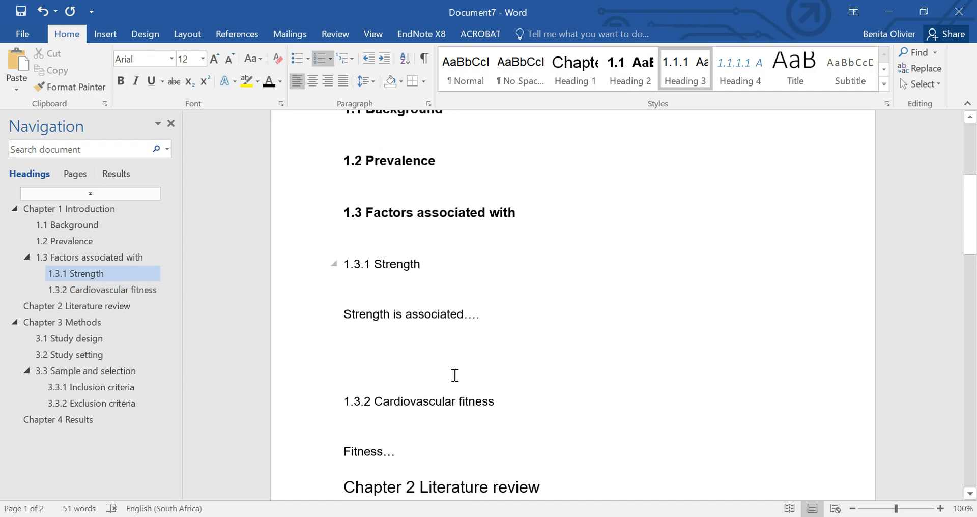
click(86, 370)
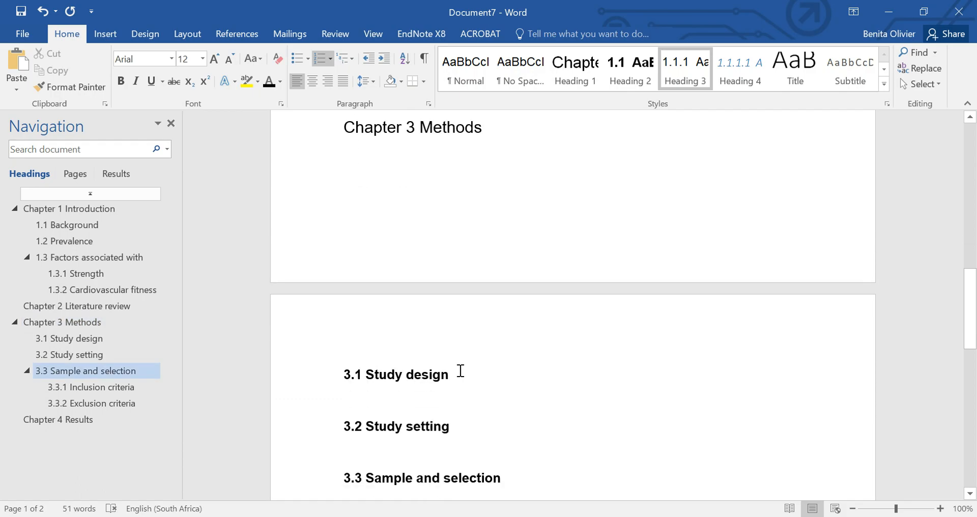
click(75, 273)
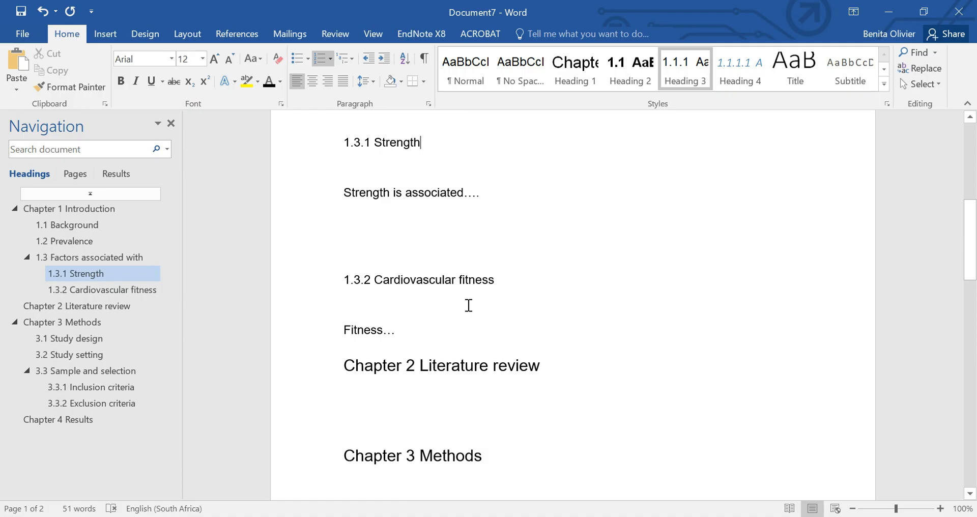
click(89, 257)
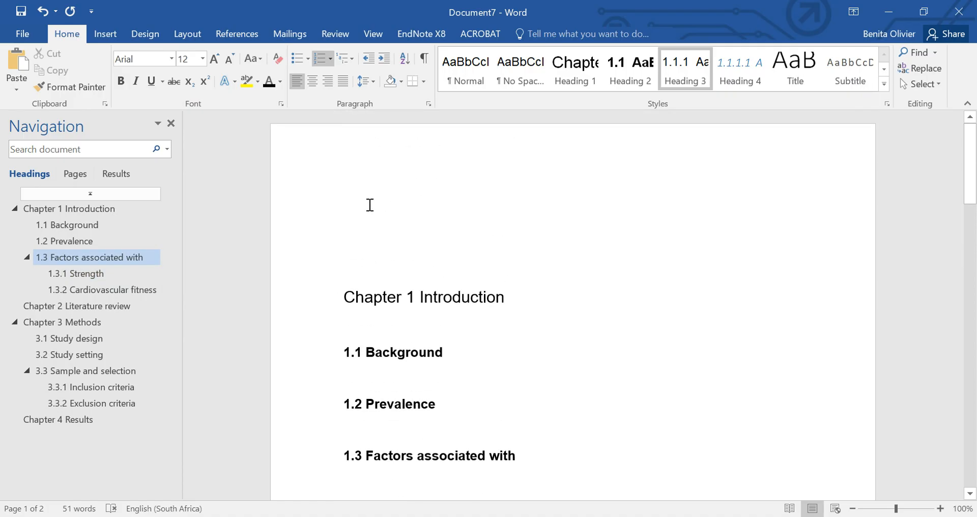
- Insert Automatic Table 1 at the document start and open Custom Table of Contents settings
click(369, 203)
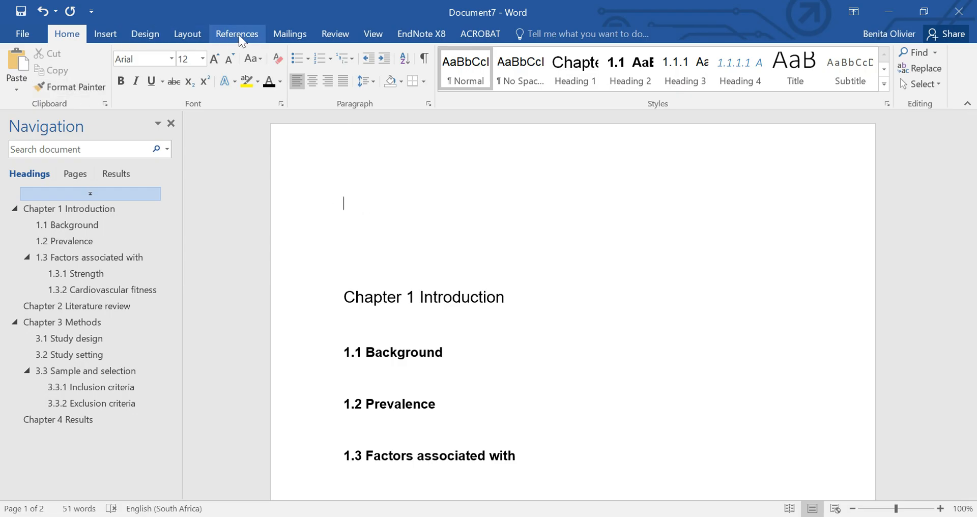
click(237, 34)
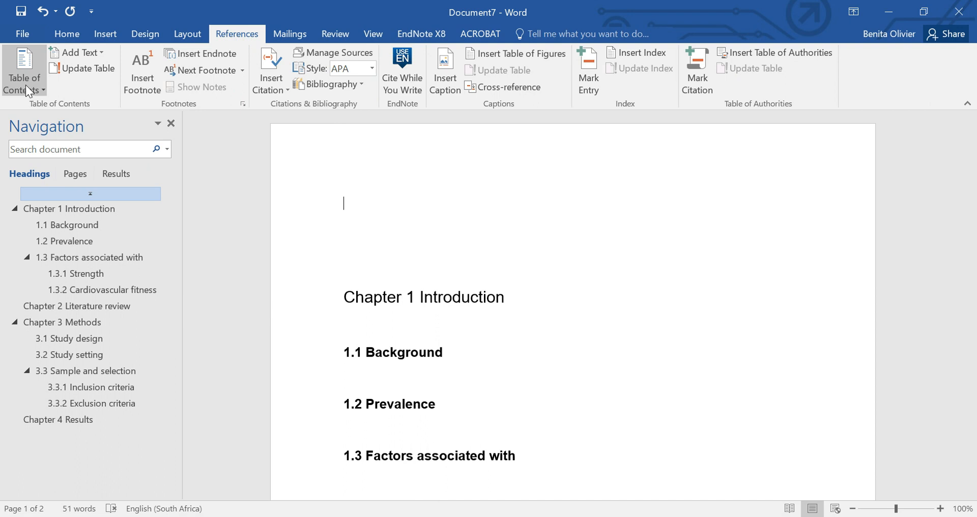
click(23, 69)
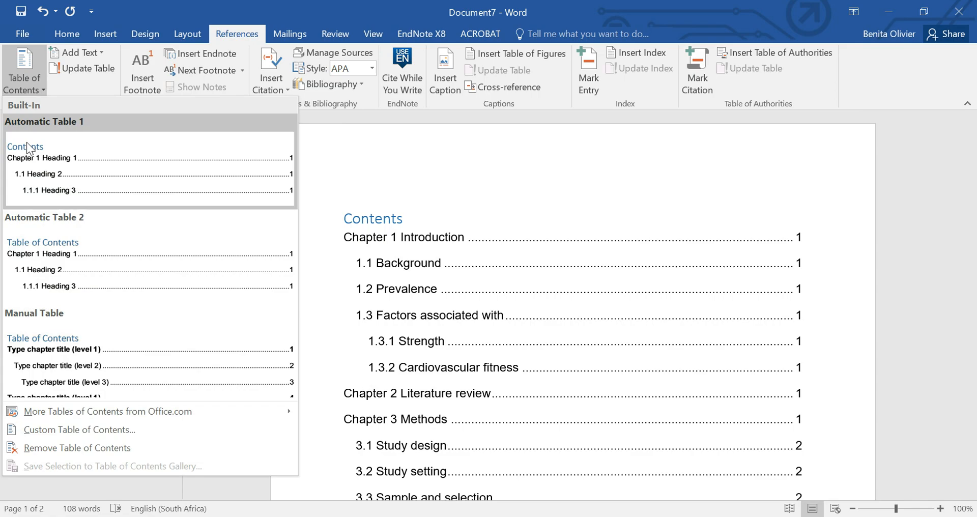
mouse_move(77, 447)
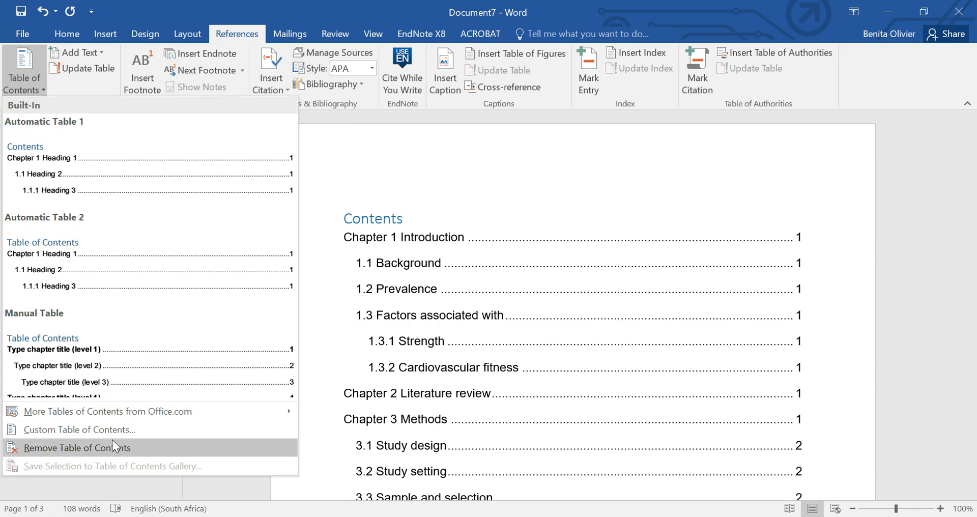
click(79, 429)
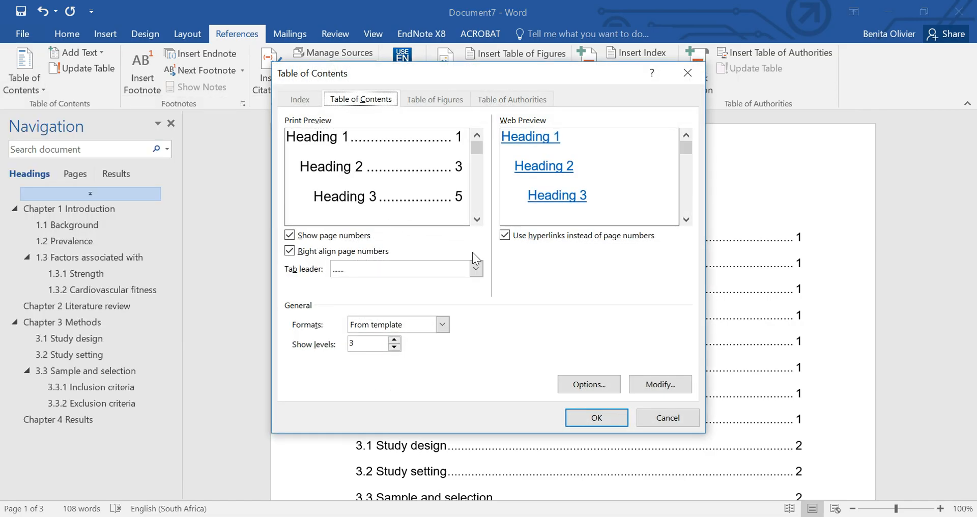
- View the contents entry styles, then cancel both the Style and Table of Contents dialogs
click(658, 384)
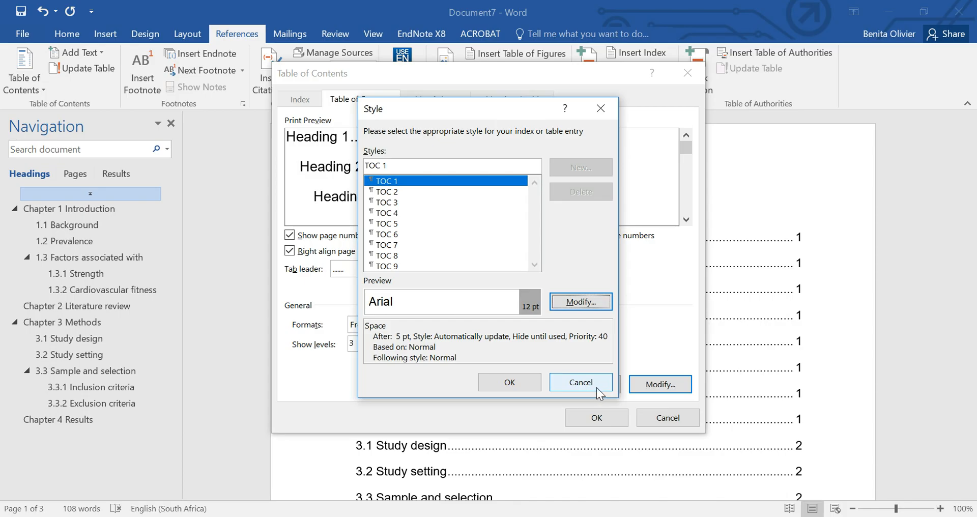
click(579, 381)
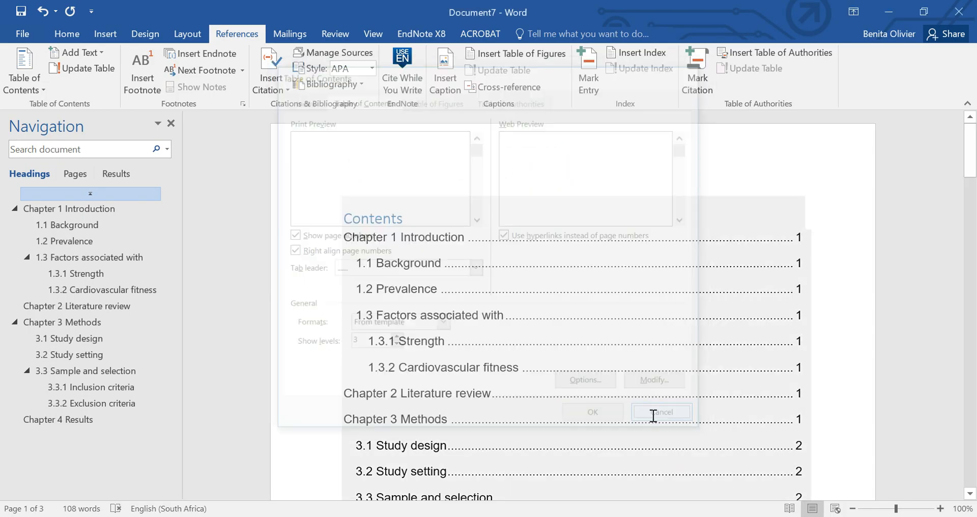
click(660, 412)
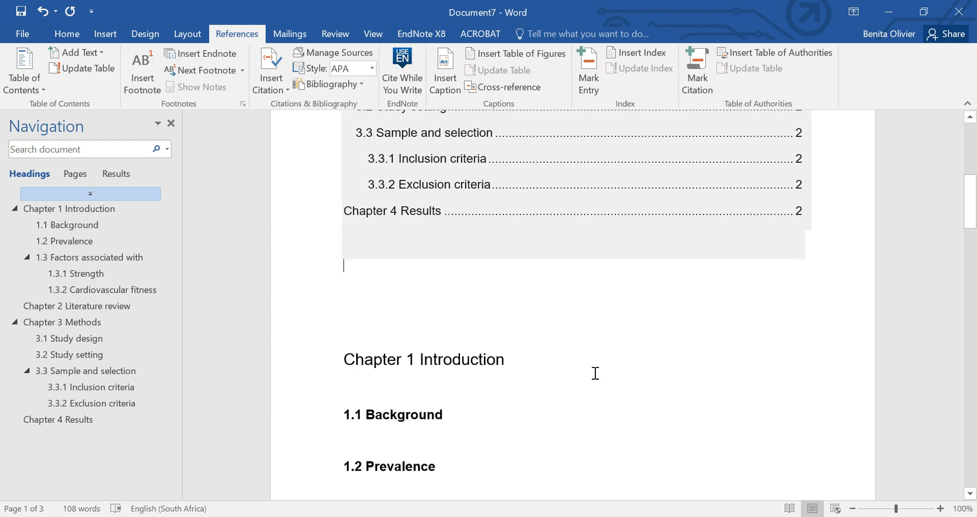